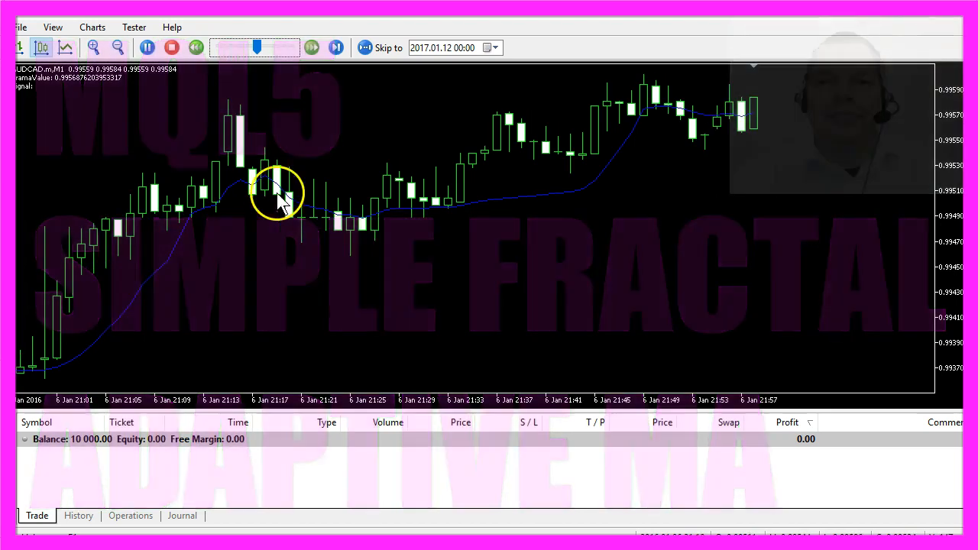
Step: Close the AUDCAD Strategy Tester visualization and switch to the MetaQuotes Language Editor
{"action": "left_click", "coordinate": [335, 47]}
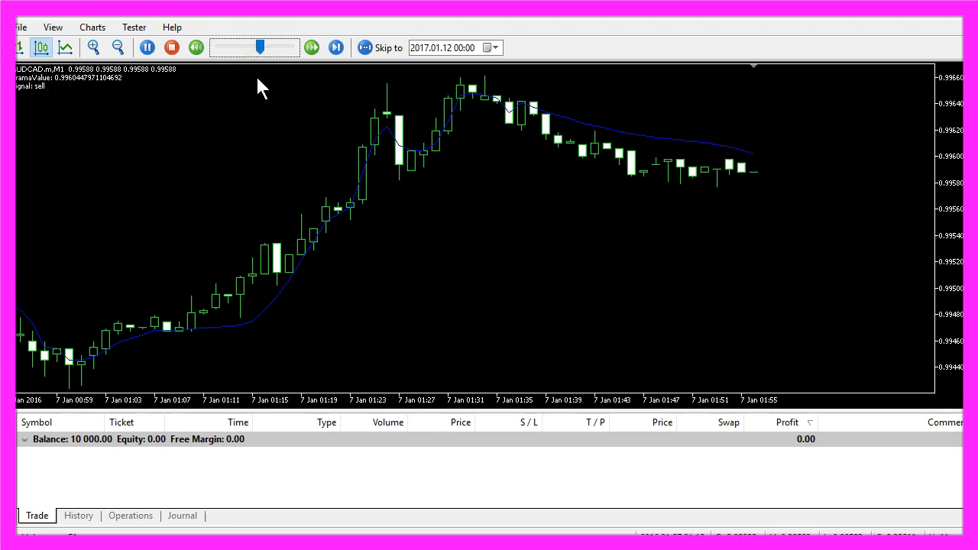
{"action": "left_click", "coordinate": [337, 48]}
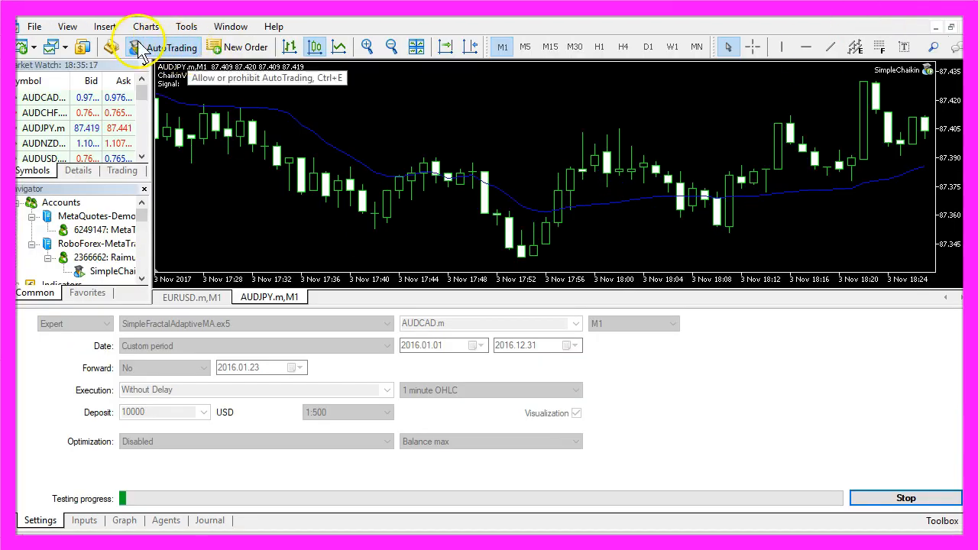
{"action": "mouse_move", "coordinate": [111, 47]}
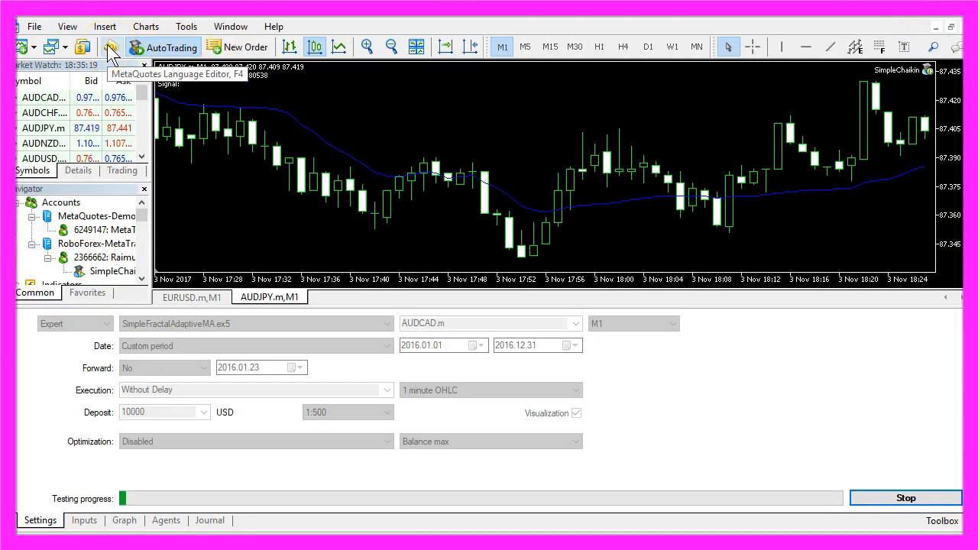
{"action": "left_click", "coordinate": [110, 46]}
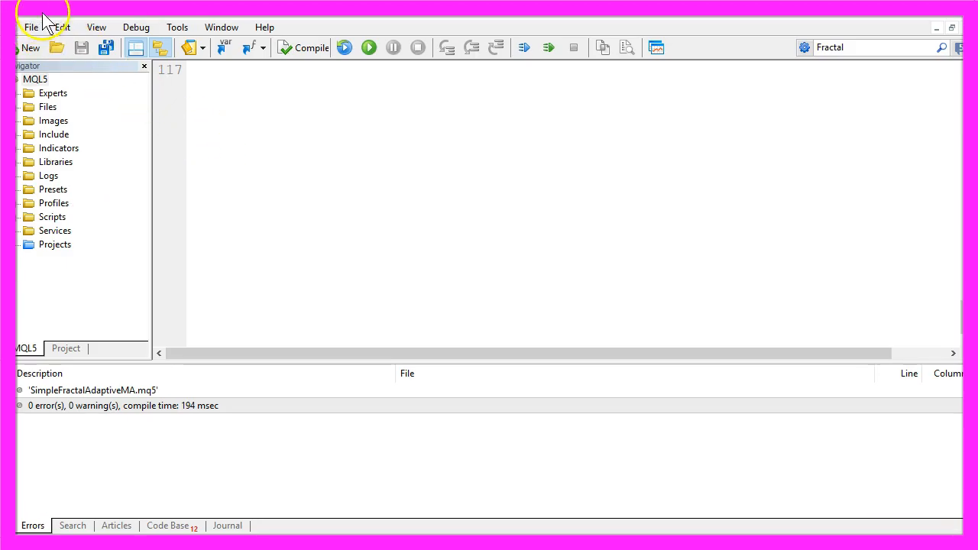
{"action": "mouse_move", "coordinate": [31, 27]}
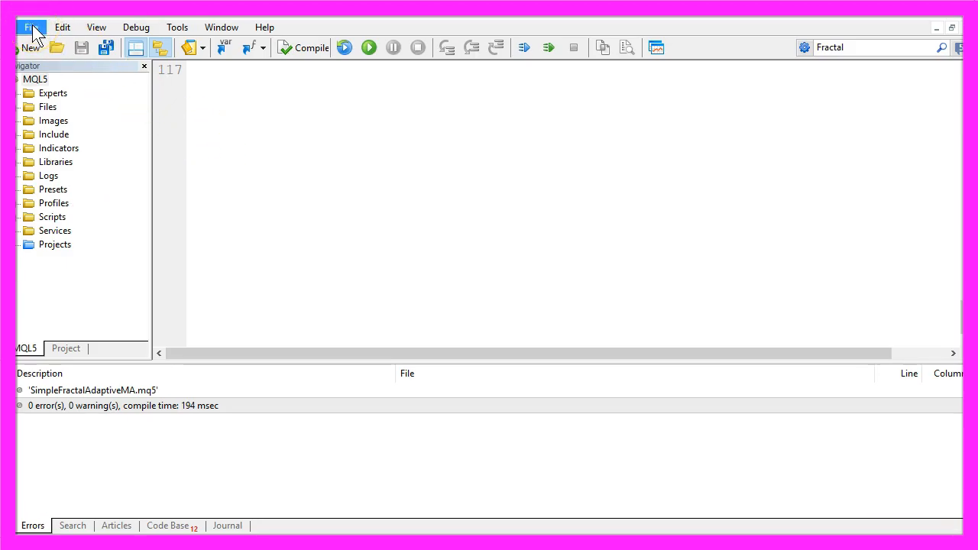
Step: Generate an Expert Advisor named SimpleFractalAdaptiveMA through the File > New wizard
{"action": "left_click", "coordinate": [29, 47]}
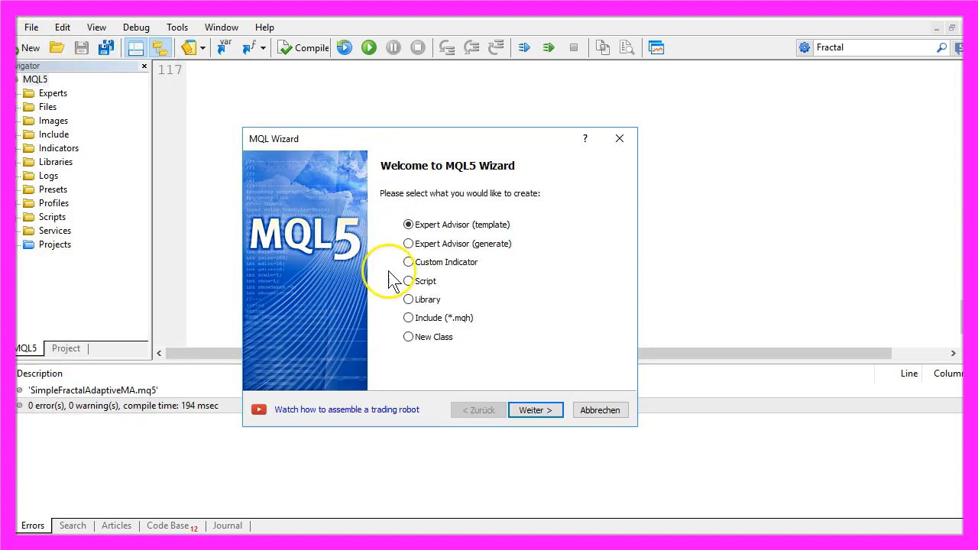
{"action": "mouse_move", "coordinate": [508, 229]}
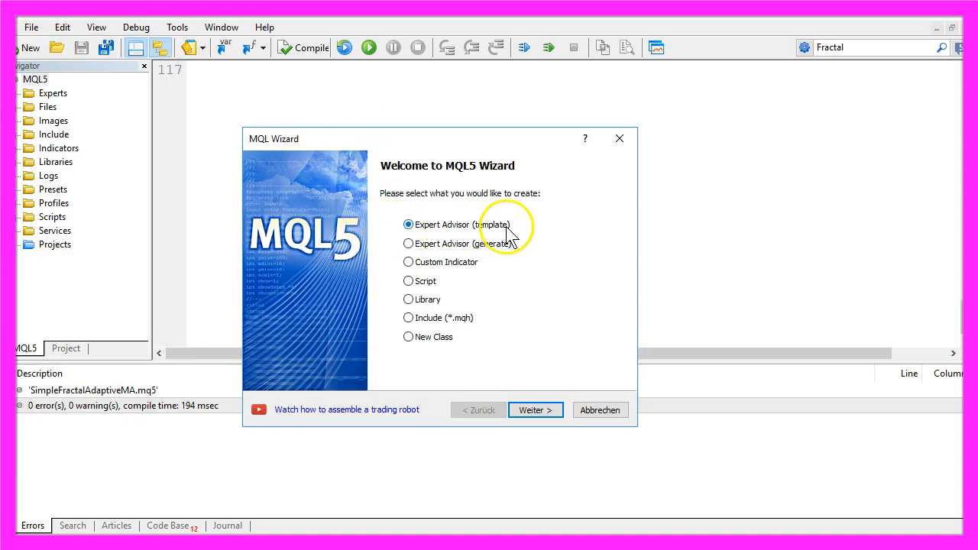
{"action": "left_click", "coordinate": [535, 411]}
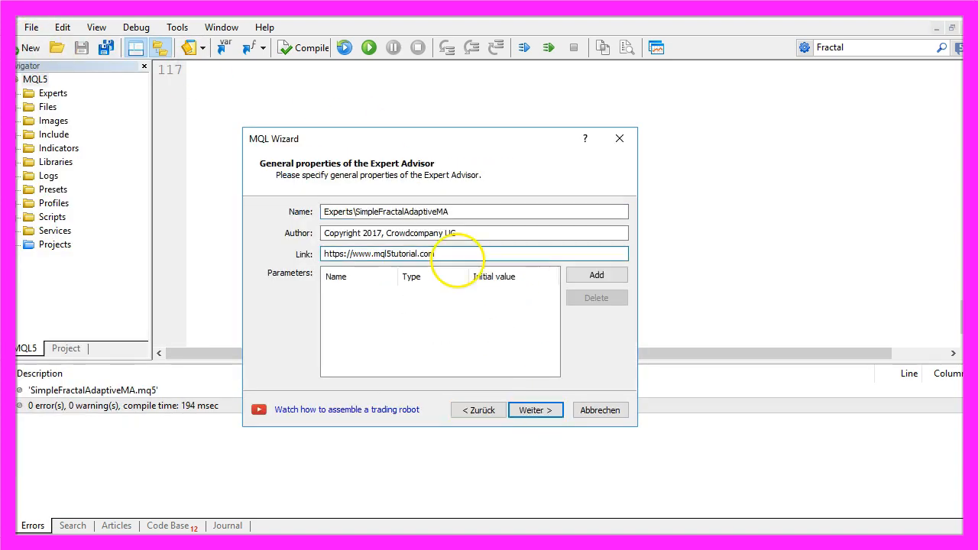
{"action": "double_click", "coordinate": [390, 212]}
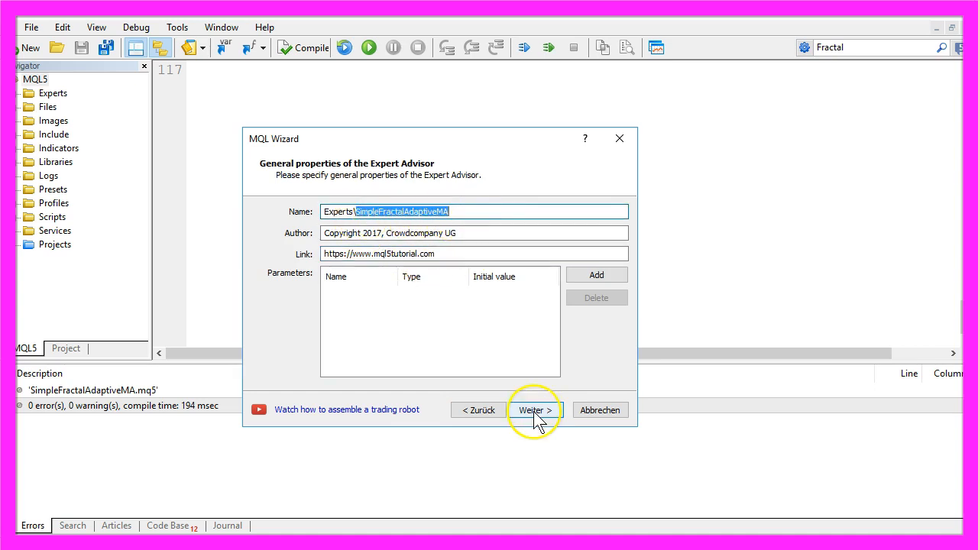
{"action": "left_click", "coordinate": [533, 410]}
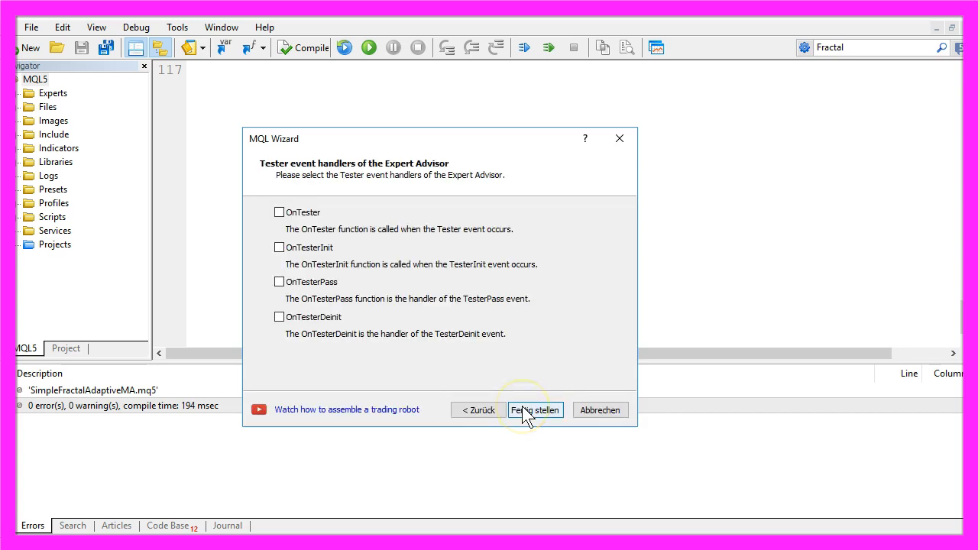
{"action": "left_click", "coordinate": [534, 411]}
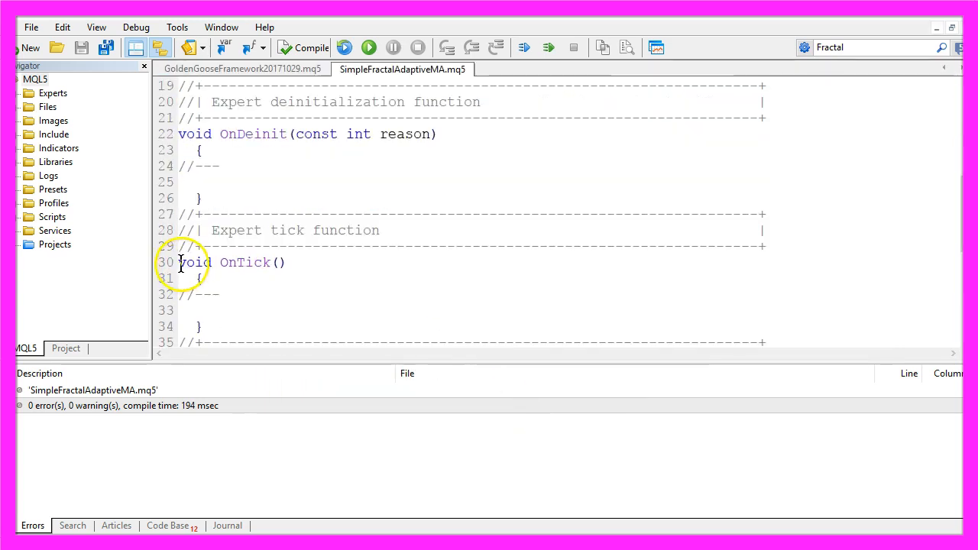
Step: Replace the template with OnTick declaring string signal="" and MqlRates PriceArray[], with comments
{"action": "key", "text": "ctrl+a"}
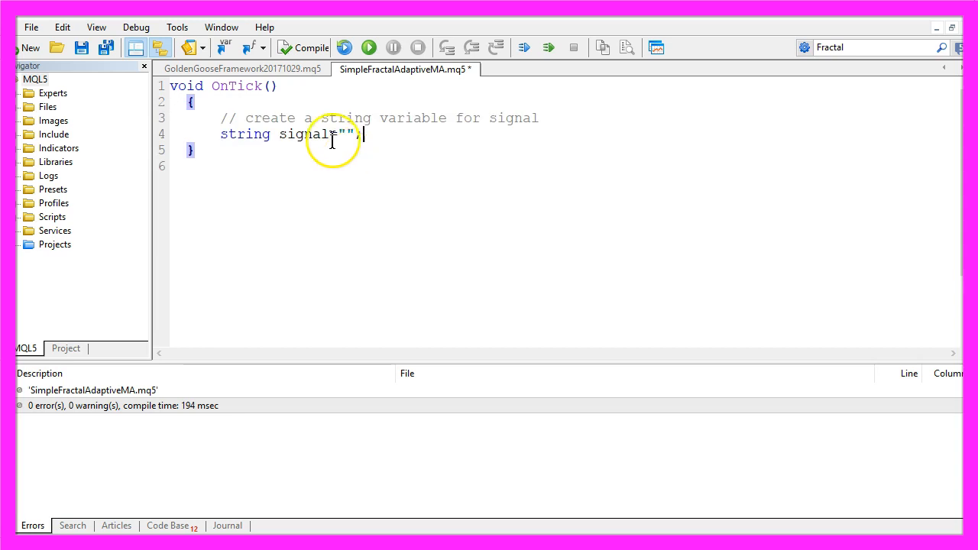
{"action": "left_click_drag", "start_coordinate": [245, 118], "coordinate": [538, 118]}
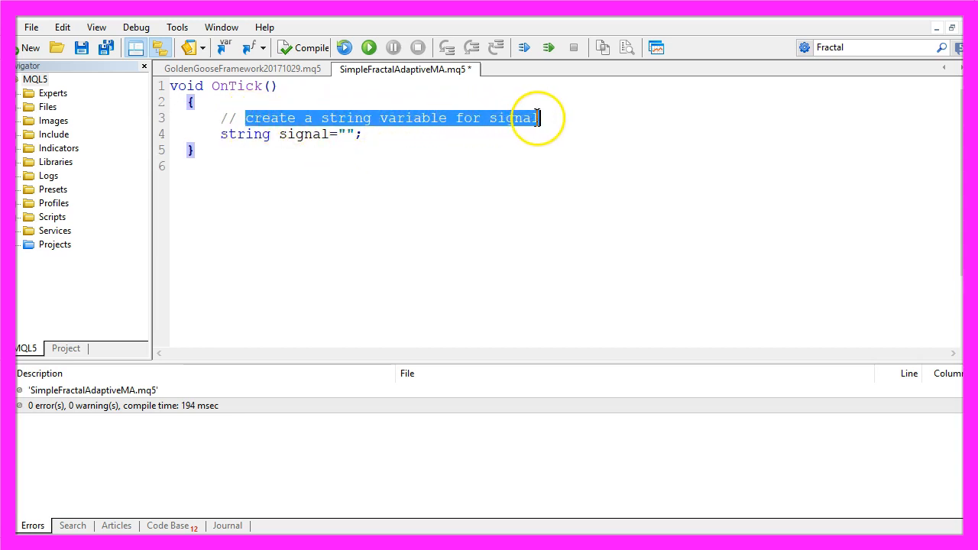
{"action": "double_click", "coordinate": [304, 134]}
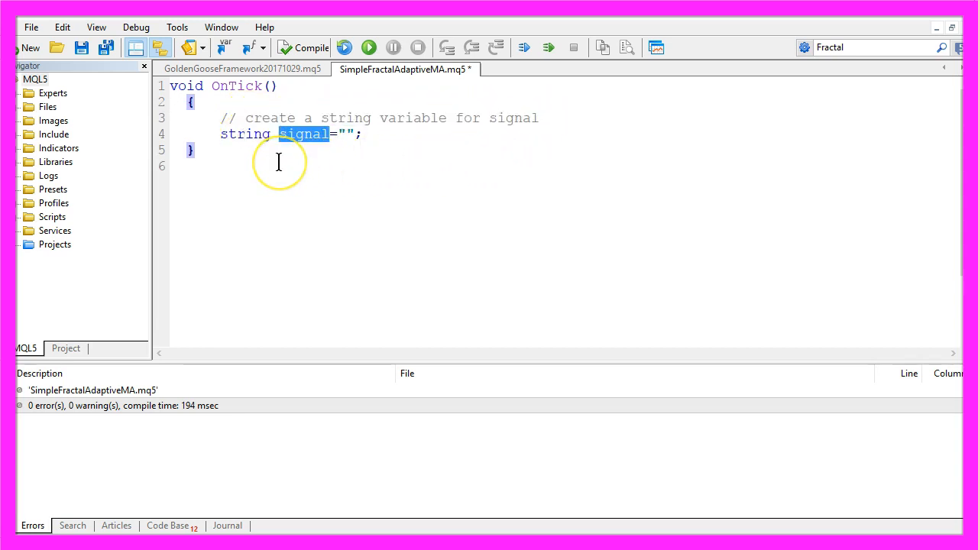
{"action": "double_click", "coordinate": [347, 134]}
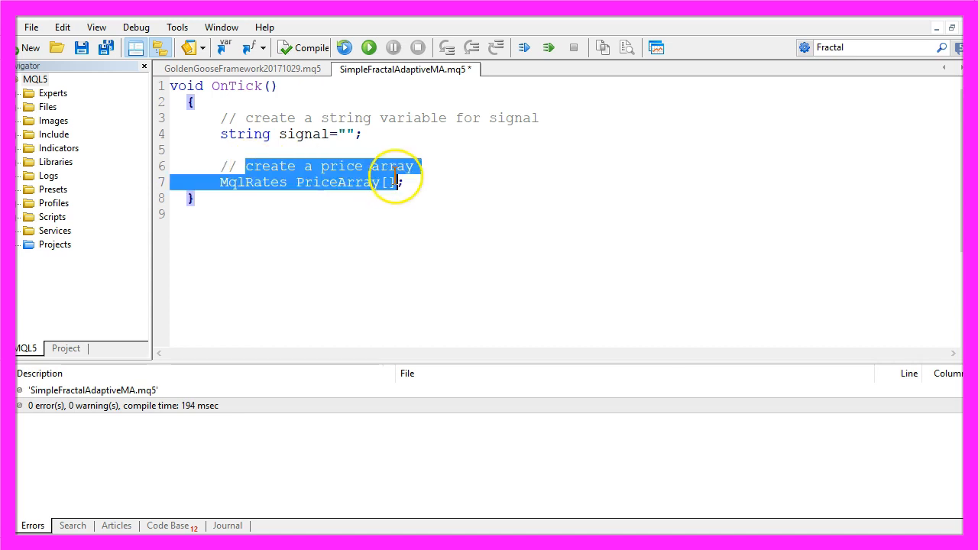
{"action": "left_click", "coordinate": [258, 182]}
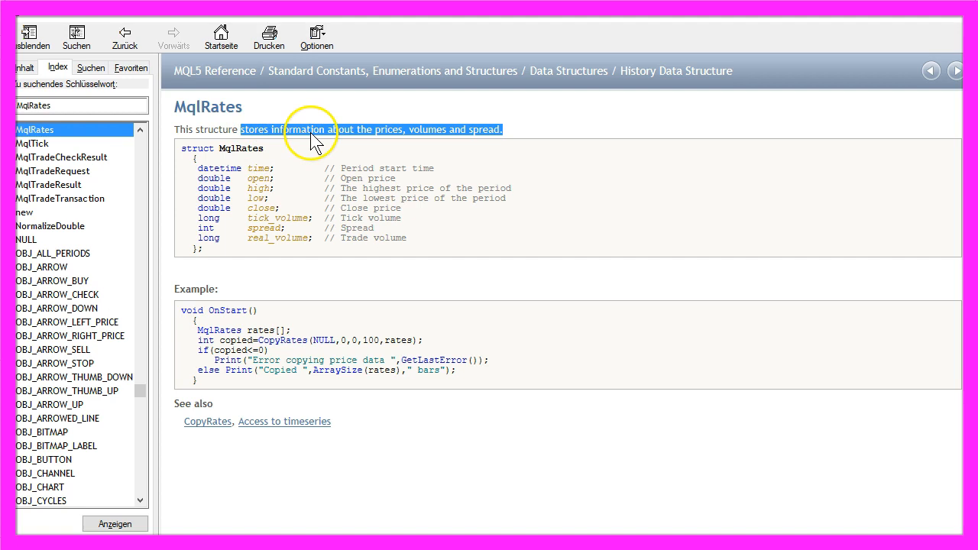
{"action": "mouse_move", "coordinate": [488, 139]}
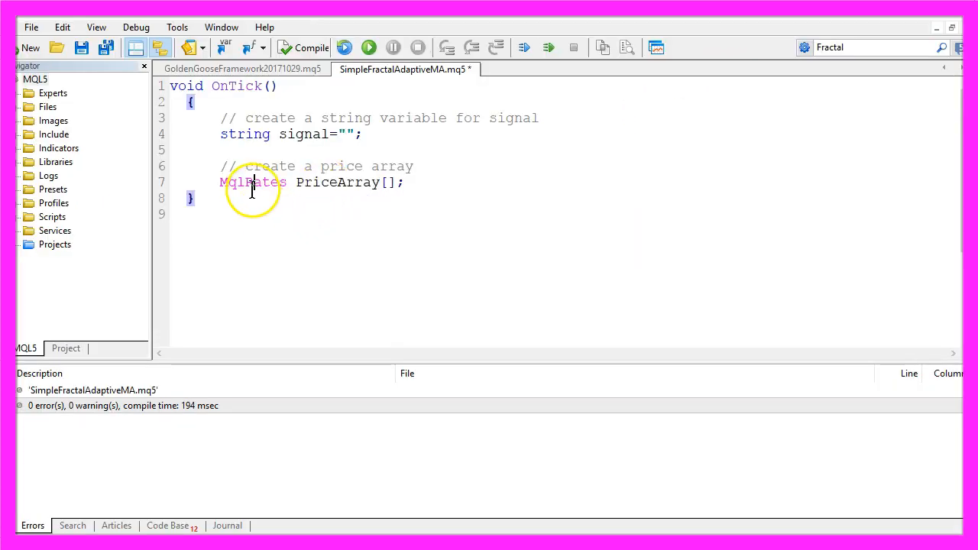
Step: Sort PriceArray with ArraySetAsSeries and fill it via CopyRates for 3 candles
{"action": "double_click", "coordinate": [253, 182]}
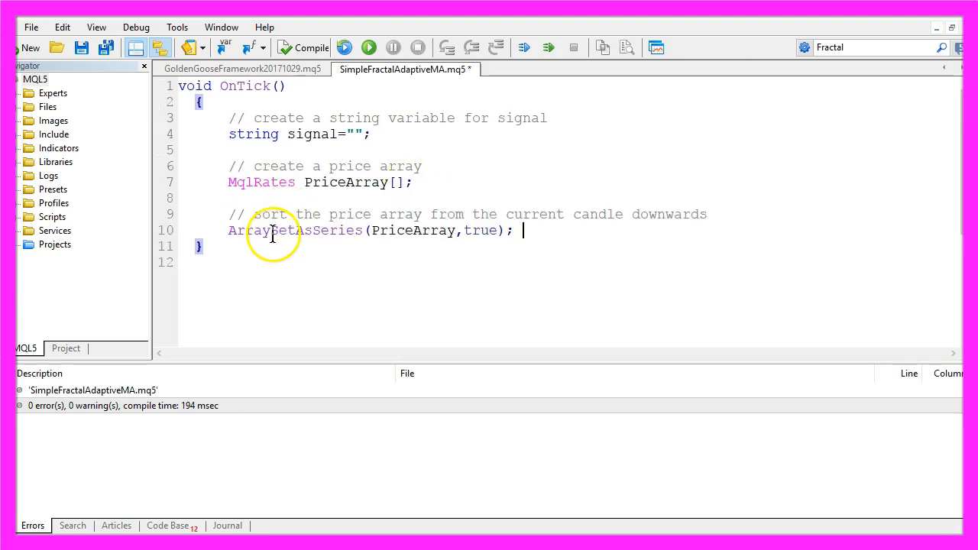
{"action": "double_click", "coordinate": [294, 230]}
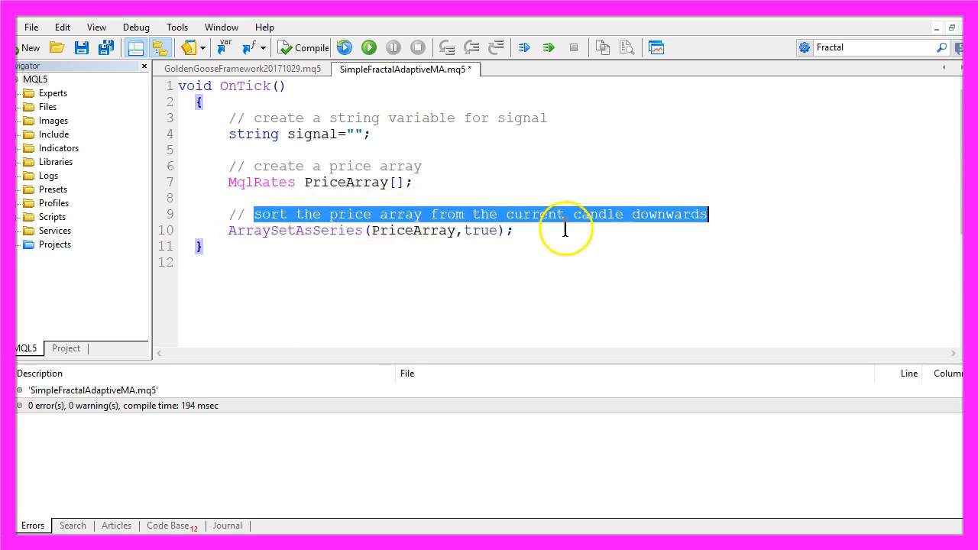
{"action": "mouse_move", "coordinate": [516, 230]}
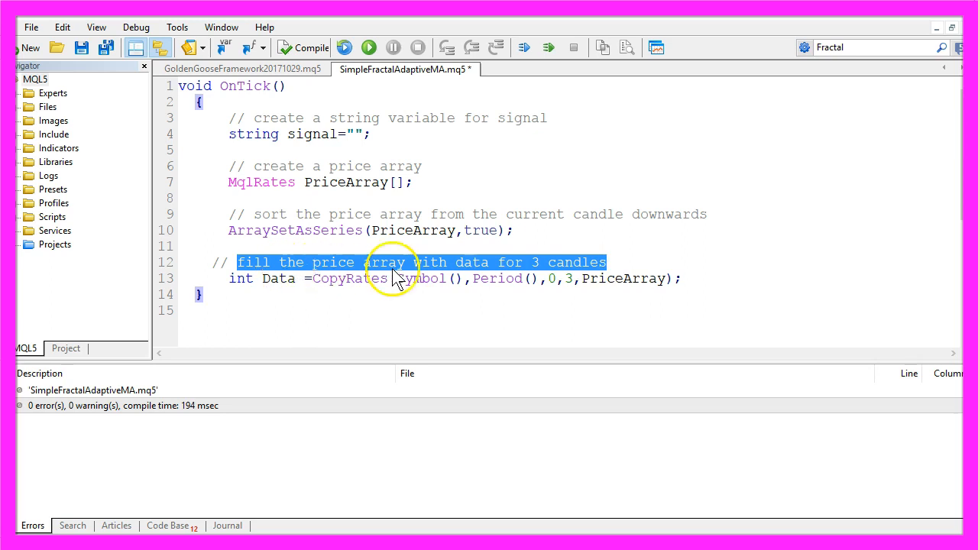
{"action": "mouse_move", "coordinate": [609, 252]}
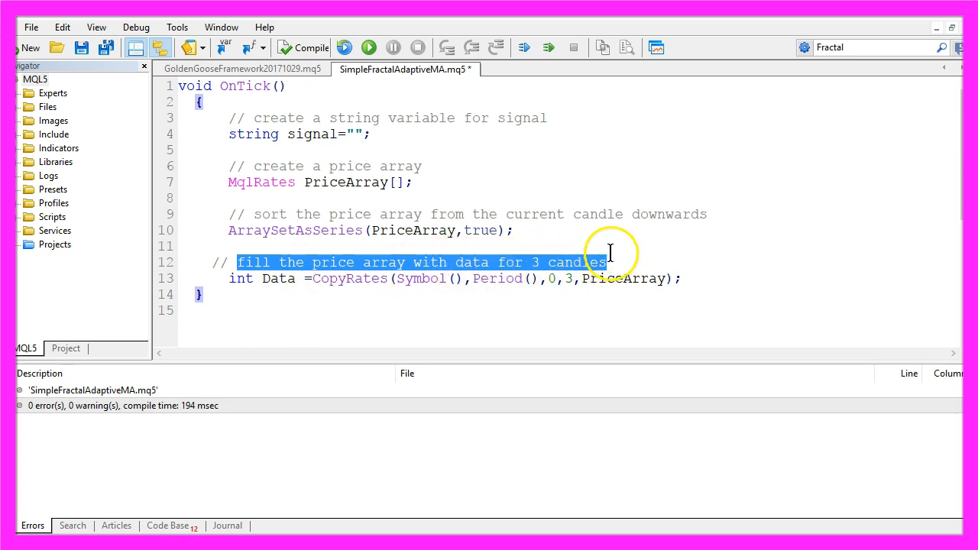
{"action": "double_click", "coordinate": [350, 278]}
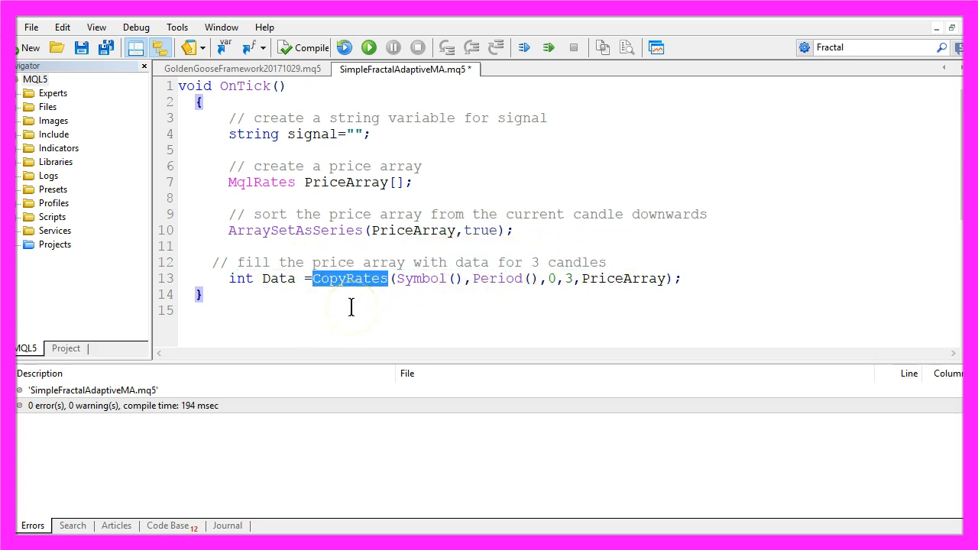
{"action": "double_click", "coordinate": [420, 278]}
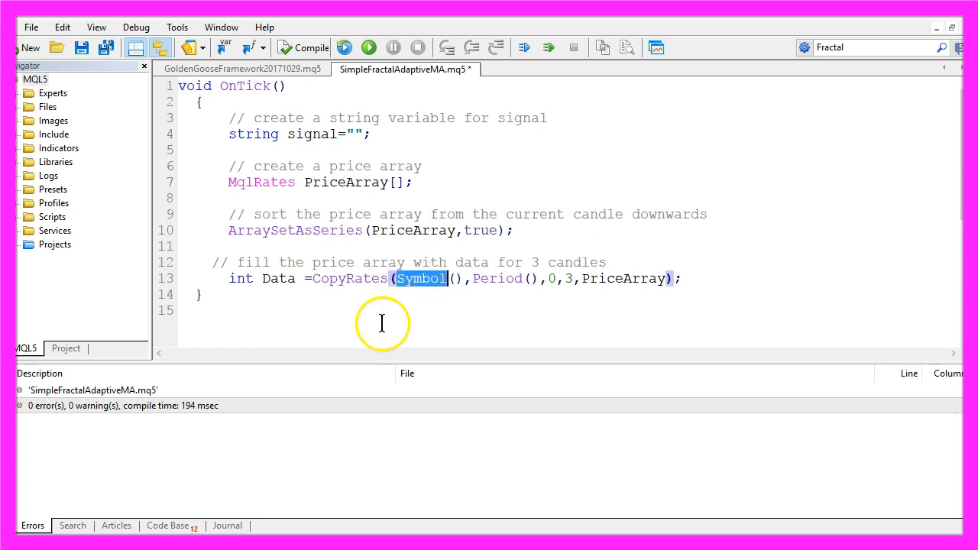
{"action": "mouse_move", "coordinate": [436, 291]}
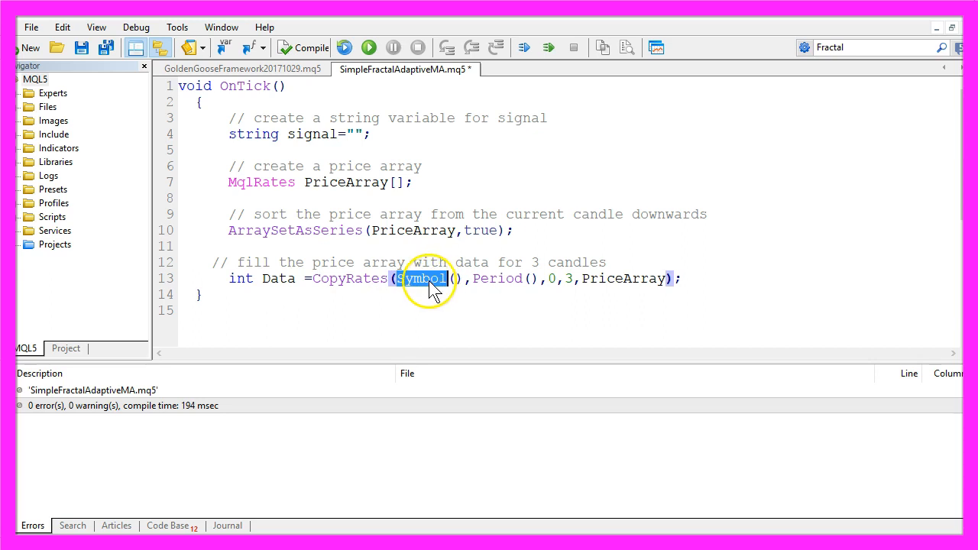
{"action": "double_click", "coordinate": [497, 278]}
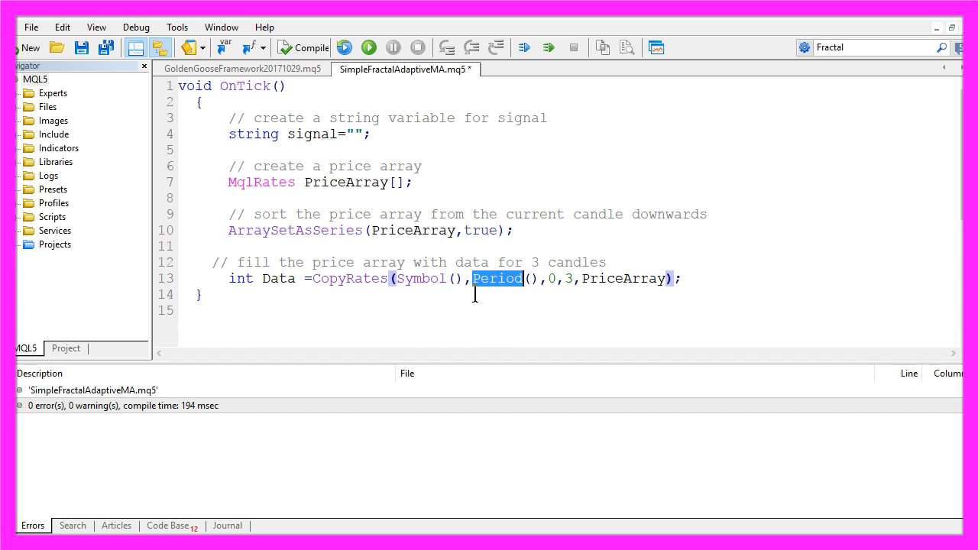
{"action": "left_click", "coordinate": [550, 278]}
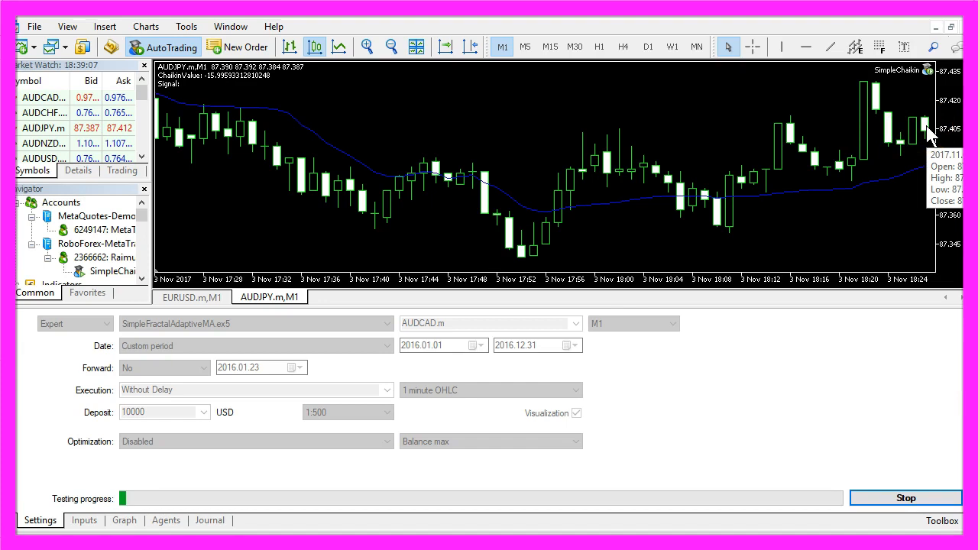
{"action": "mouse_move", "coordinate": [904, 145]}
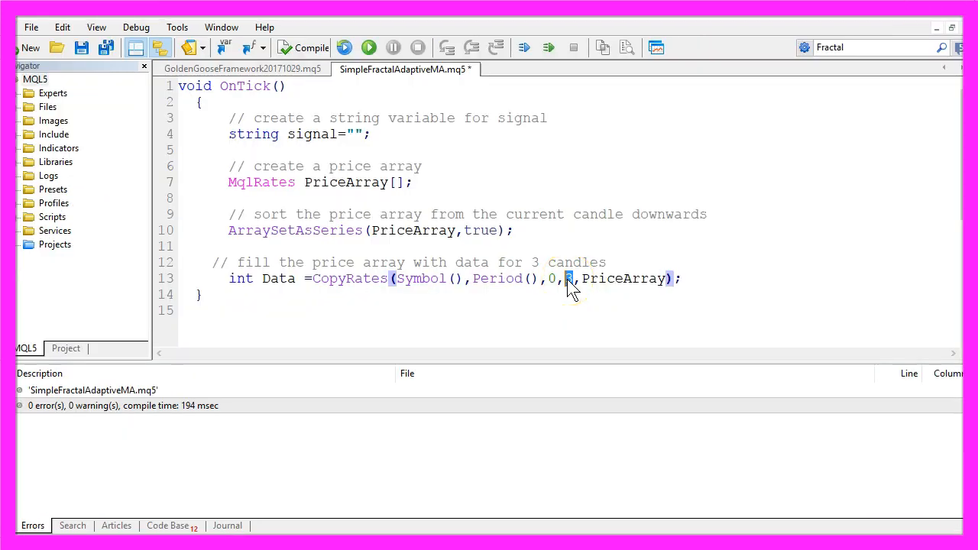
Step: Declare double FramaArray[] and FramaDefinition=iFrAMA(_Symbol,_Period,14,0,PRICE_CLOSE)
{"action": "double_click", "coordinate": [624, 278]}
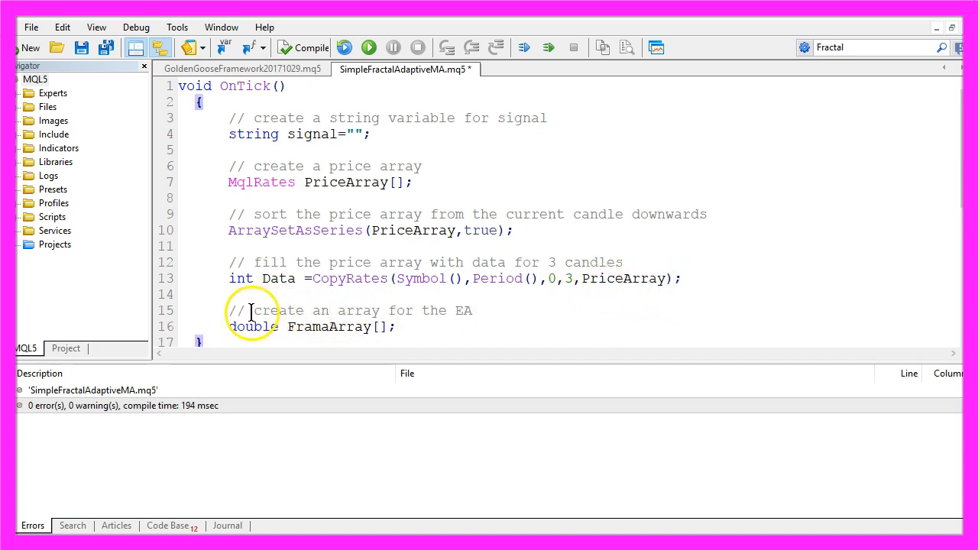
{"action": "double_click", "coordinate": [363, 310]}
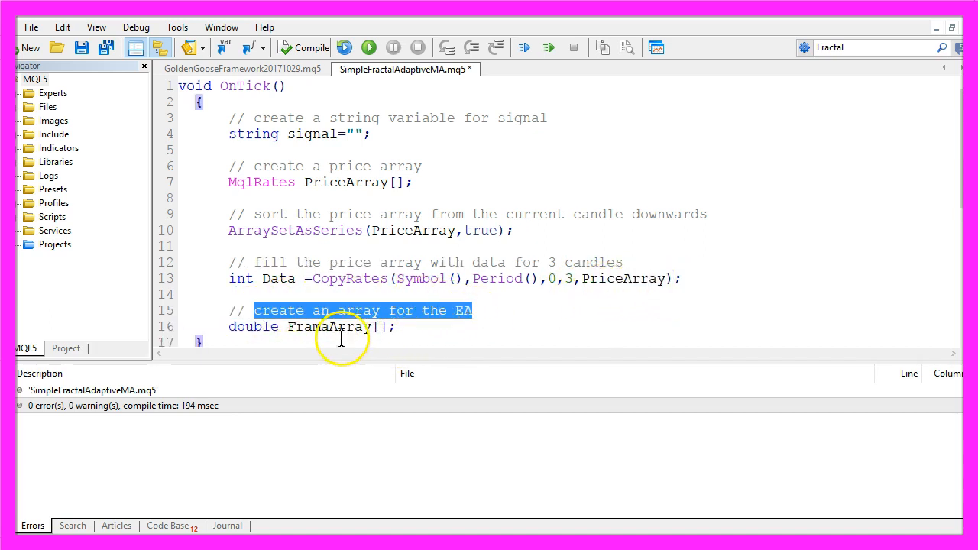
{"action": "double_click", "coordinate": [328, 326]}
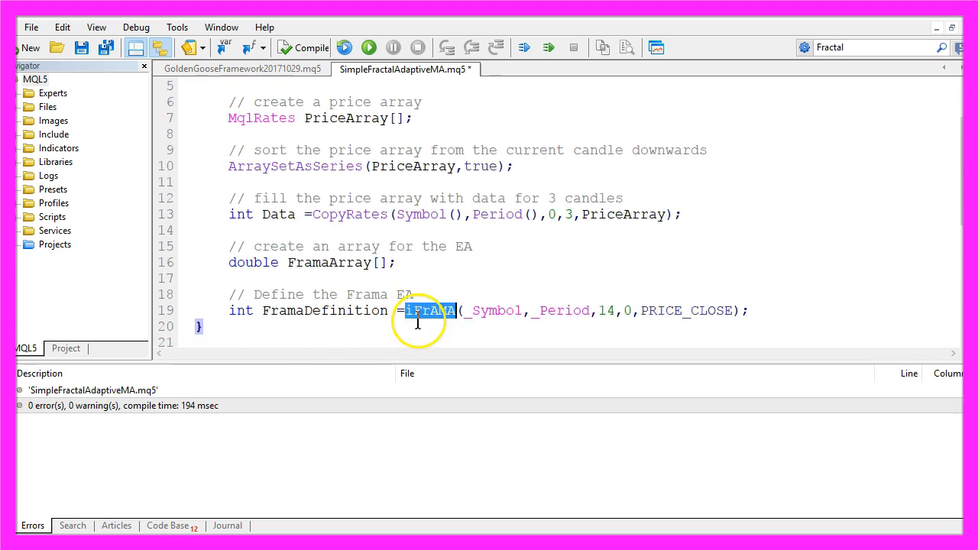
{"action": "mouse_move", "coordinate": [451, 317]}
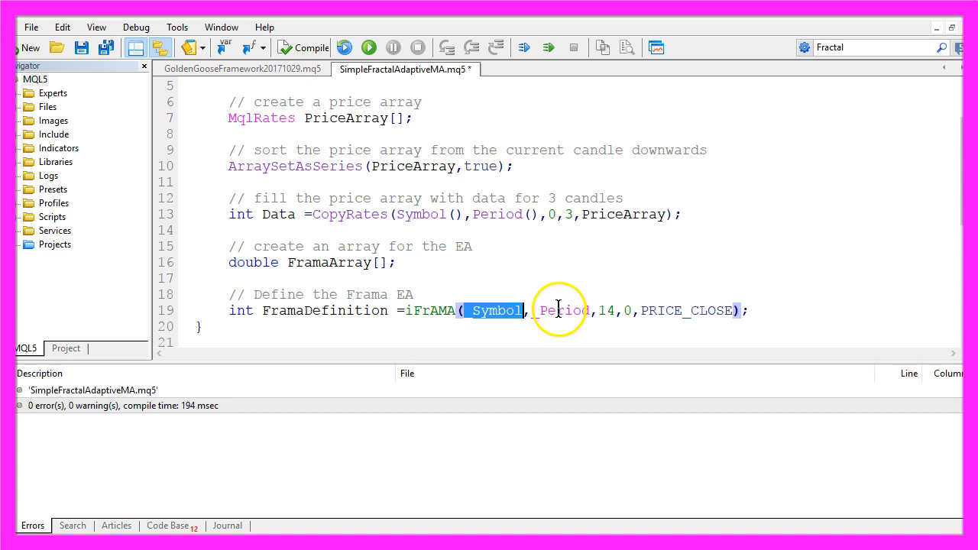
{"action": "double_click", "coordinate": [564, 310]}
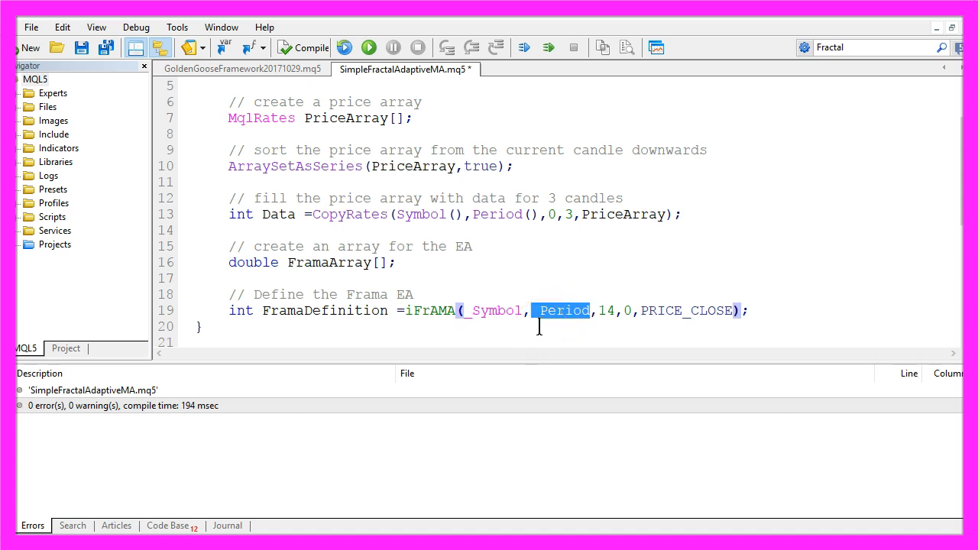
{"action": "double_click", "coordinate": [606, 310]}
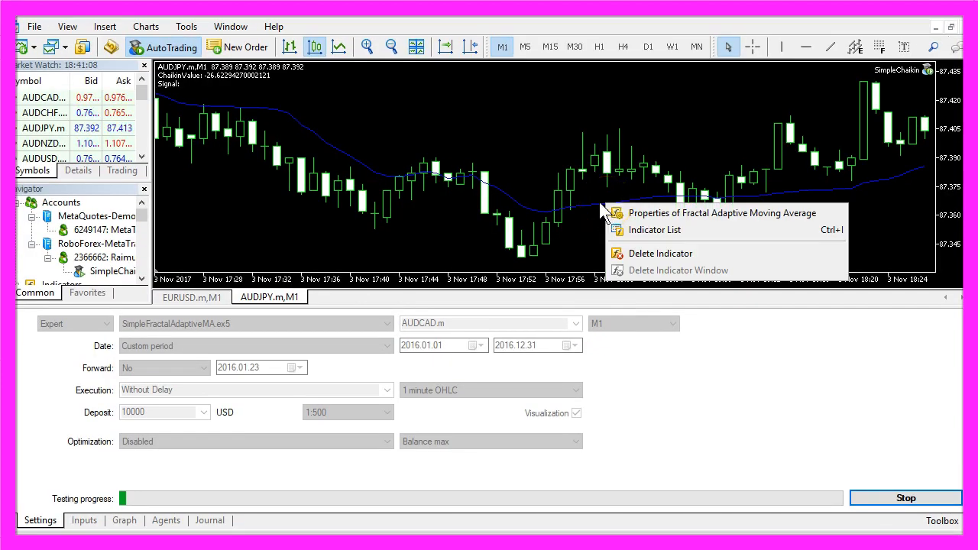
{"action": "mouse_move", "coordinate": [653, 230]}
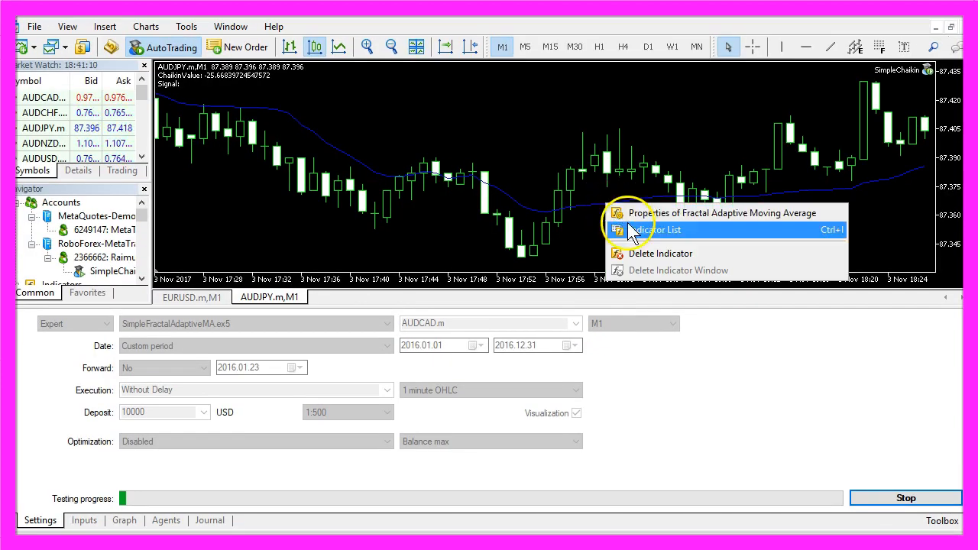
{"action": "mouse_move", "coordinate": [680, 213]}
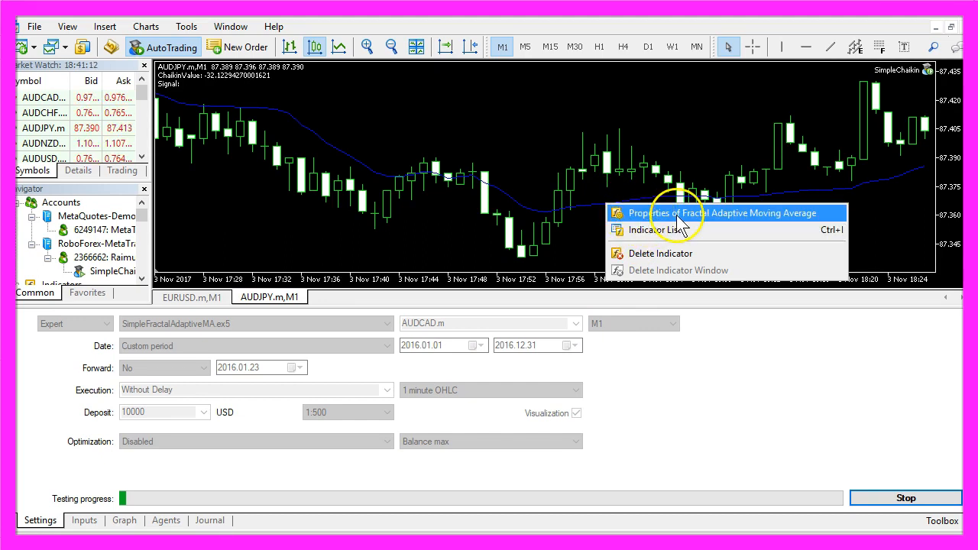
{"action": "mouse_move", "coordinate": [725, 224]}
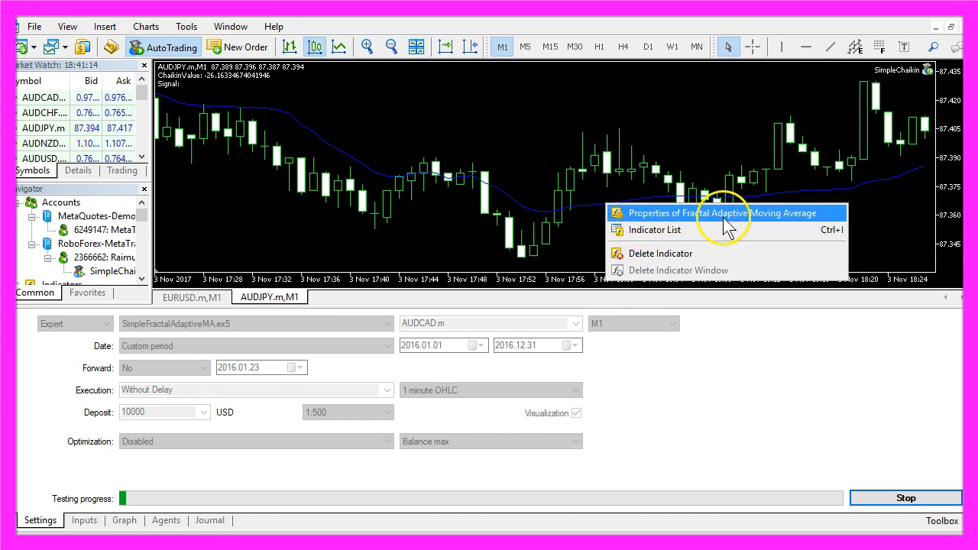
Step: Open the chart's Fractal Adaptive Moving Average properties to confirm period 14, shift 0, Close
{"action": "left_click", "coordinate": [695, 213]}
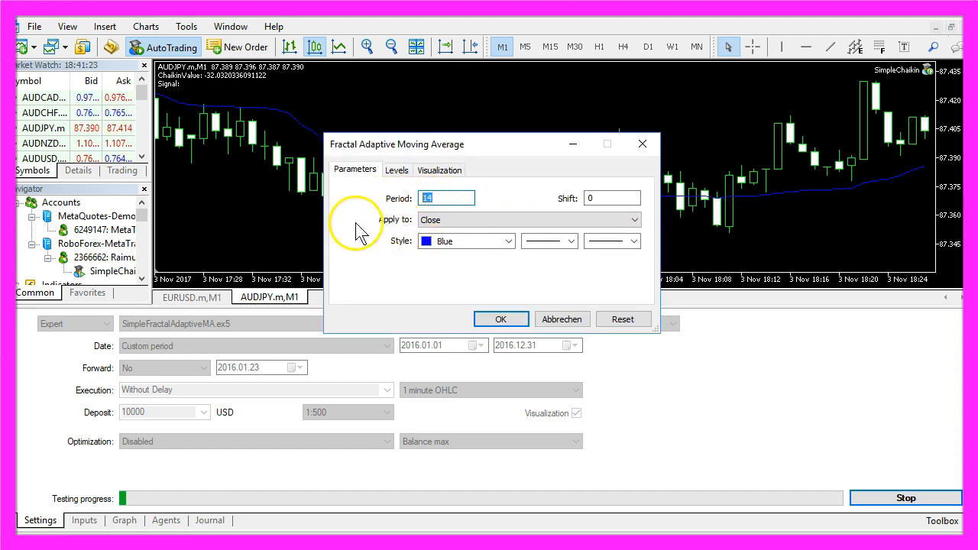
{"action": "mouse_move", "coordinate": [474, 233]}
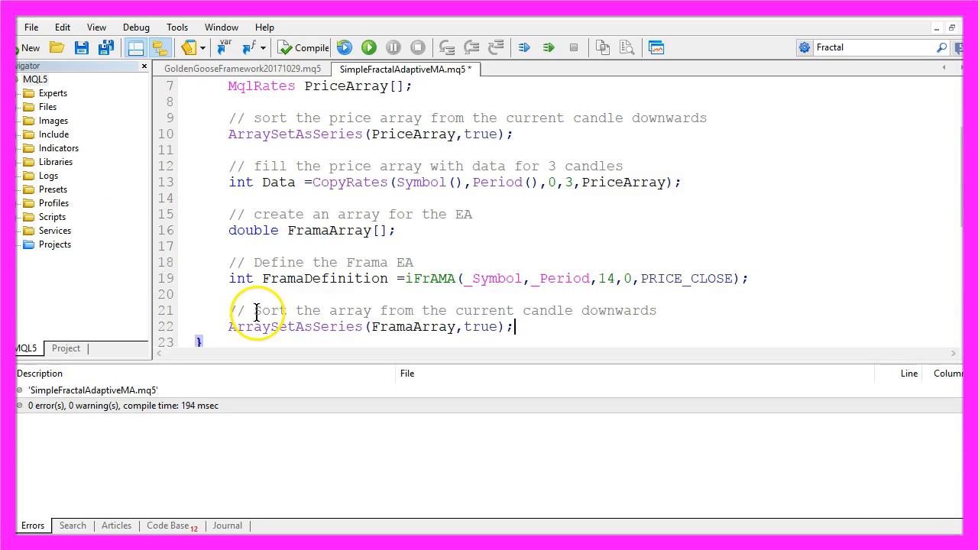
Step: Add ArraySetAsSeries(FramaArray,true) and CopyBuffer(FramaDefinition,0,0,3,FramaArray) with comments
{"action": "left_click_drag", "start_coordinate": [255, 310], "coordinate": [655, 310]}
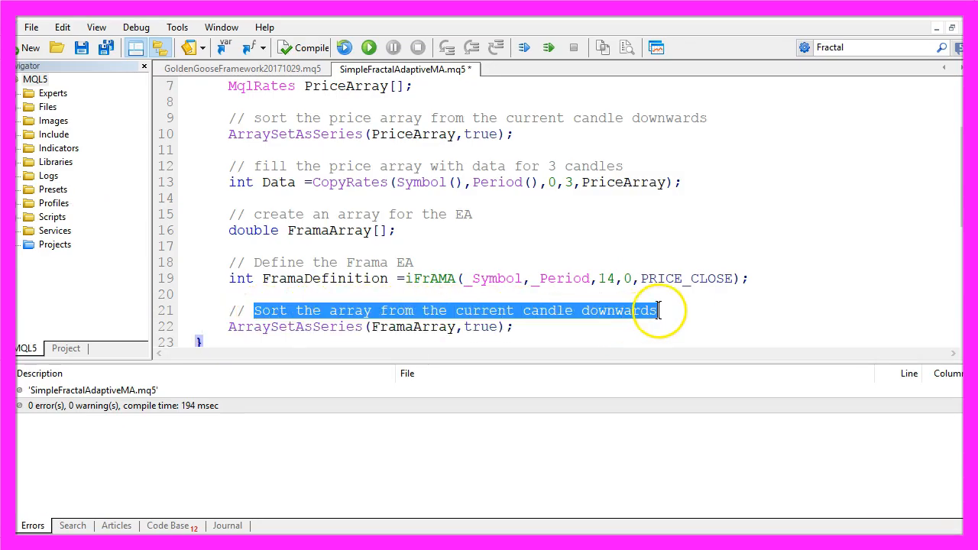
{"action": "double_click", "coordinate": [295, 327]}
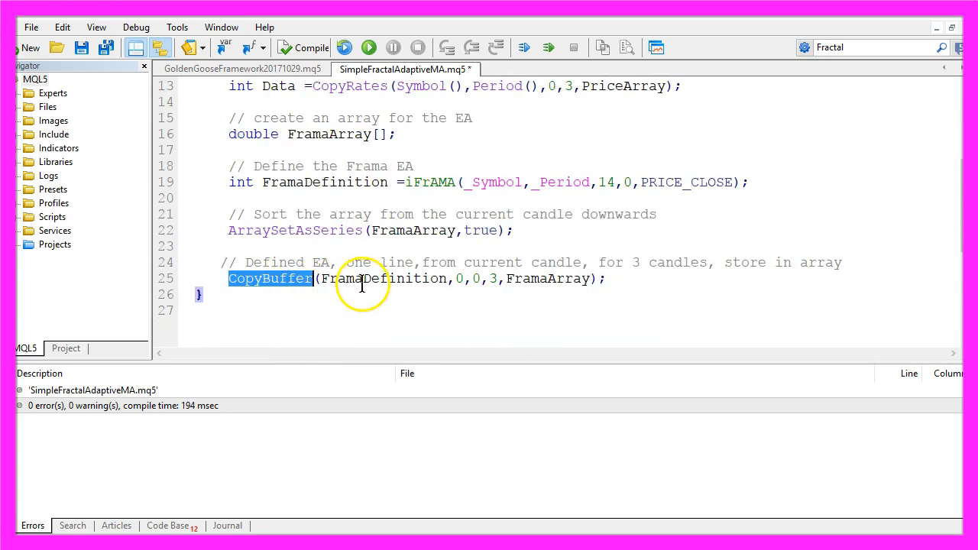
{"action": "double_click", "coordinate": [548, 278]}
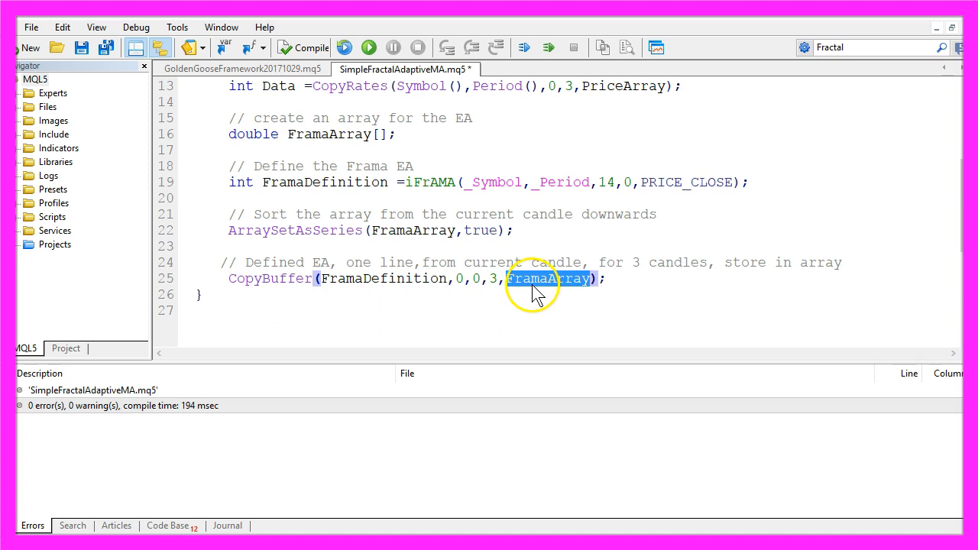
{"action": "double_click", "coordinate": [382, 278]}
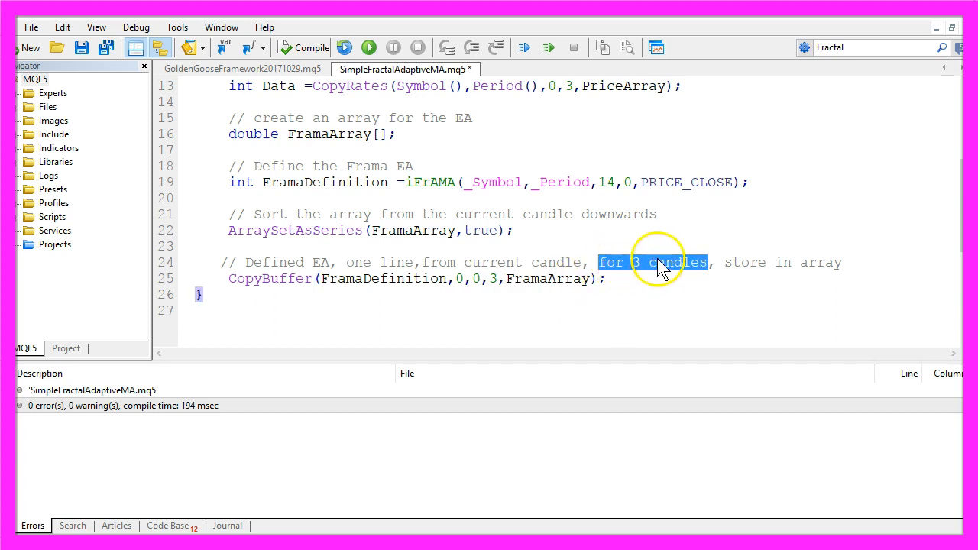
{"action": "left_click", "coordinate": [493, 278]}
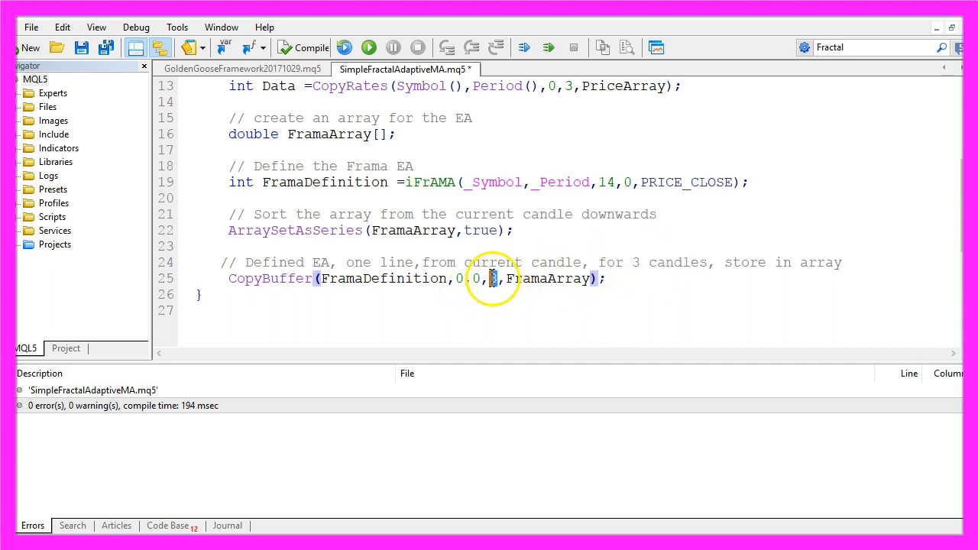
{"action": "double_click", "coordinate": [549, 278]}
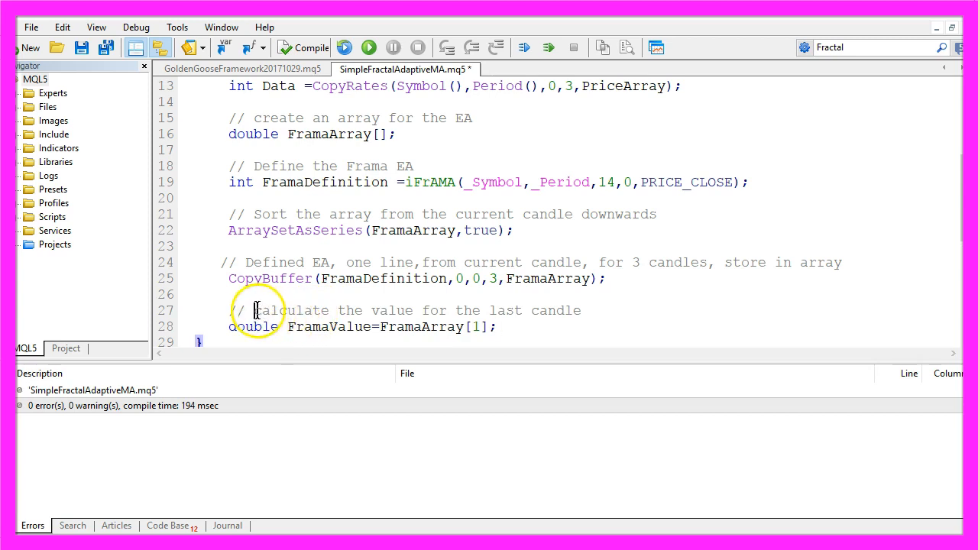
Step: Store FramaArray[1] as FramaValue and signal "sell" when it exceeds PriceArray[1].high
{"action": "left_click_drag", "start_coordinate": [254, 310], "coordinate": [581, 310]}
{"action": "type", "text": "// sell if Frama value is above last candle high"}
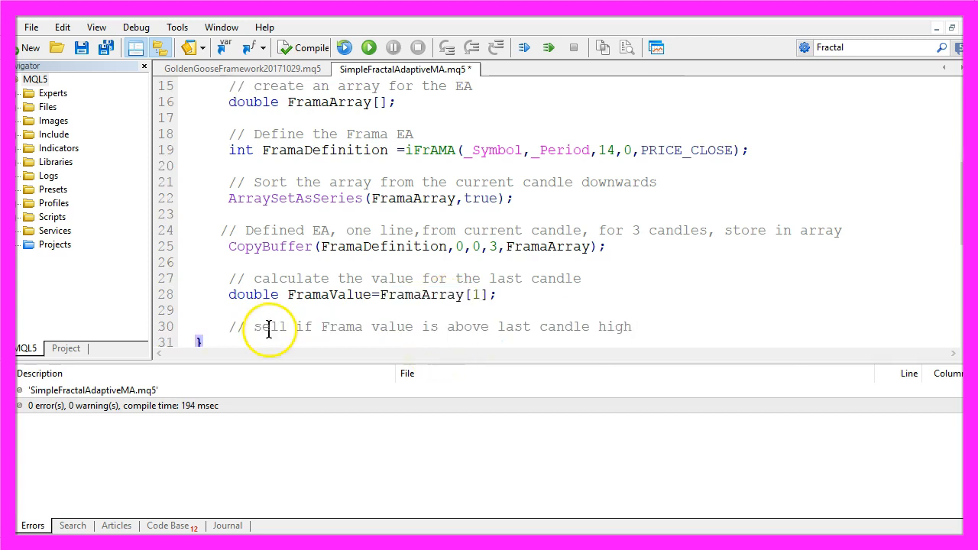
{"action": "left_click_drag", "start_coordinate": [255, 326], "coordinate": [504, 326]}
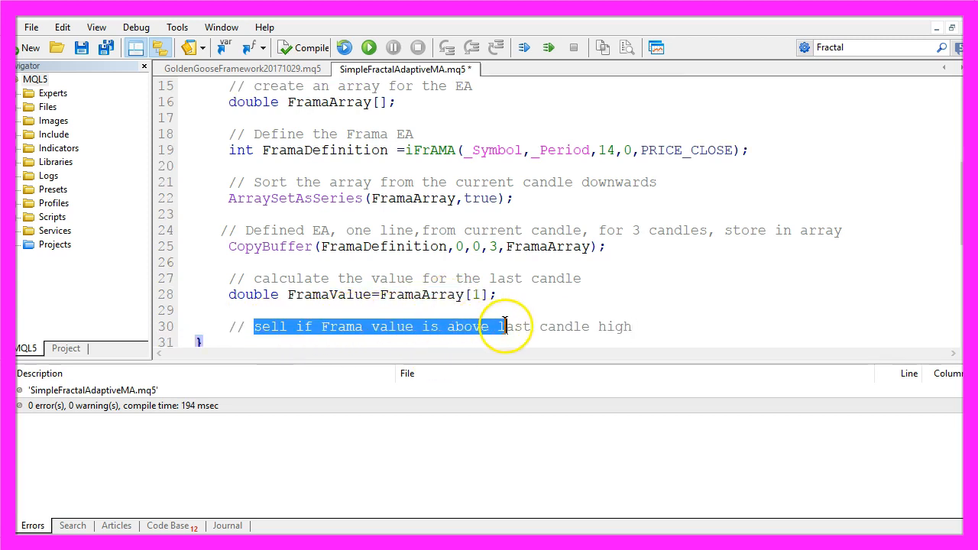
{"action": "left_click_drag", "start_coordinate": [505, 326], "coordinate": [630, 326]}
{"action": "type", "text": "if (FramaValue>PriceArray[1].high)"}
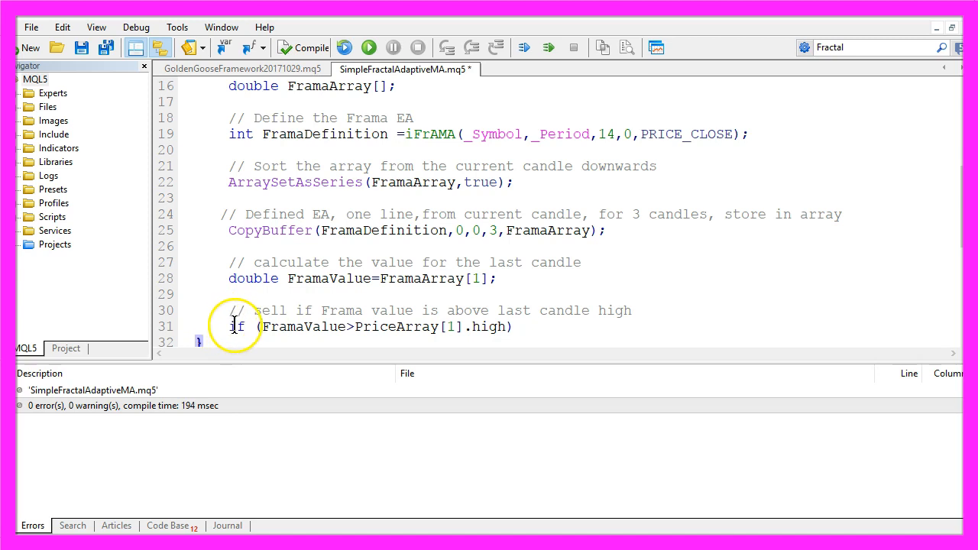
{"action": "double_click", "coordinate": [302, 326]}
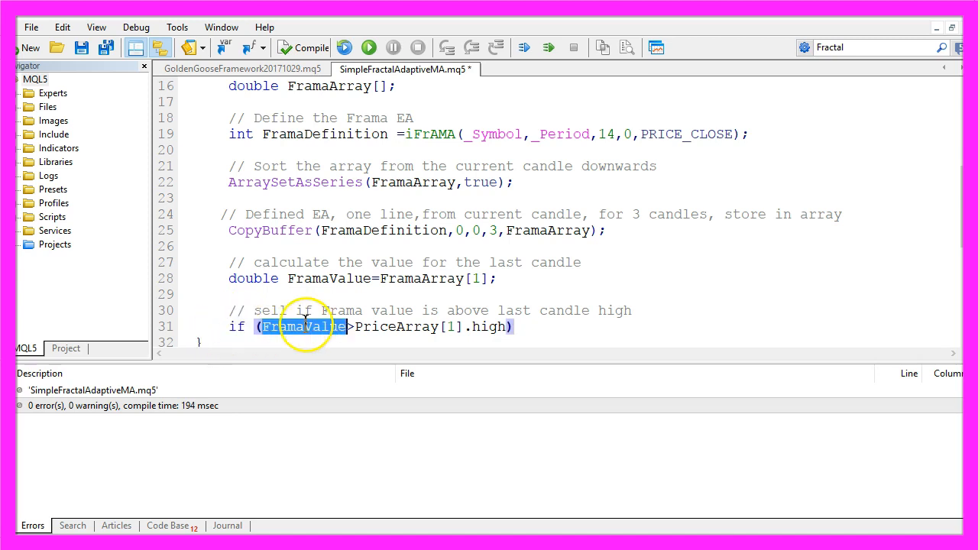
{"action": "left_click", "coordinate": [351, 327]}
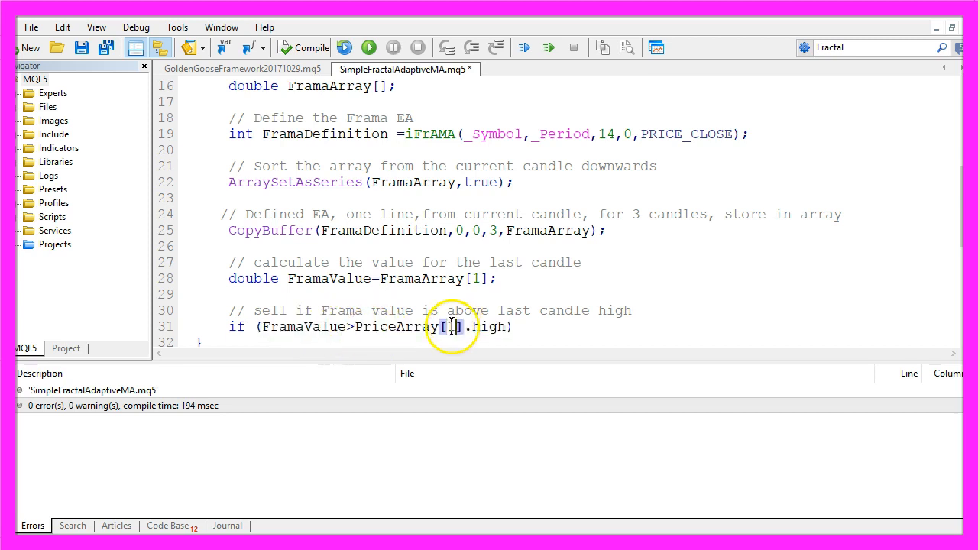
{"action": "double_click", "coordinate": [395, 326]}
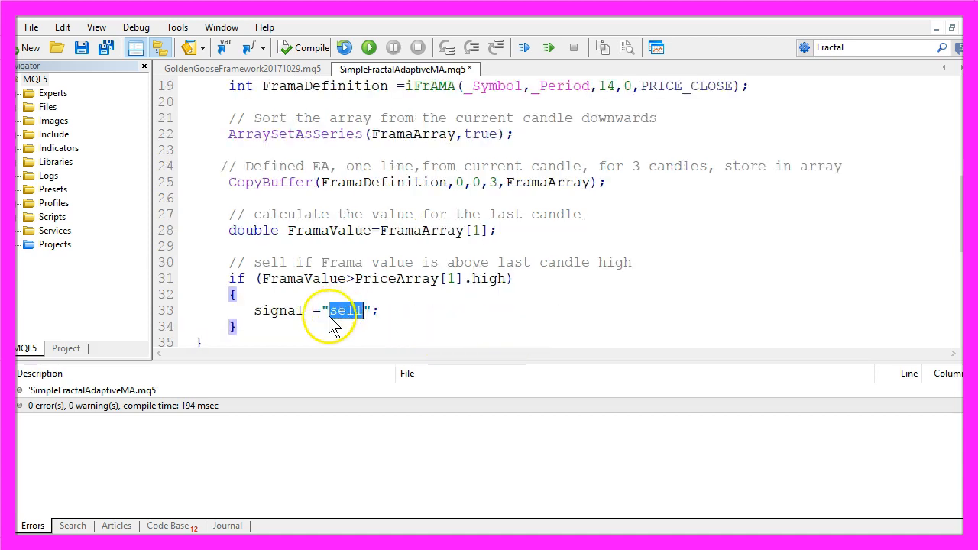
{"action": "double_click", "coordinate": [278, 310]}
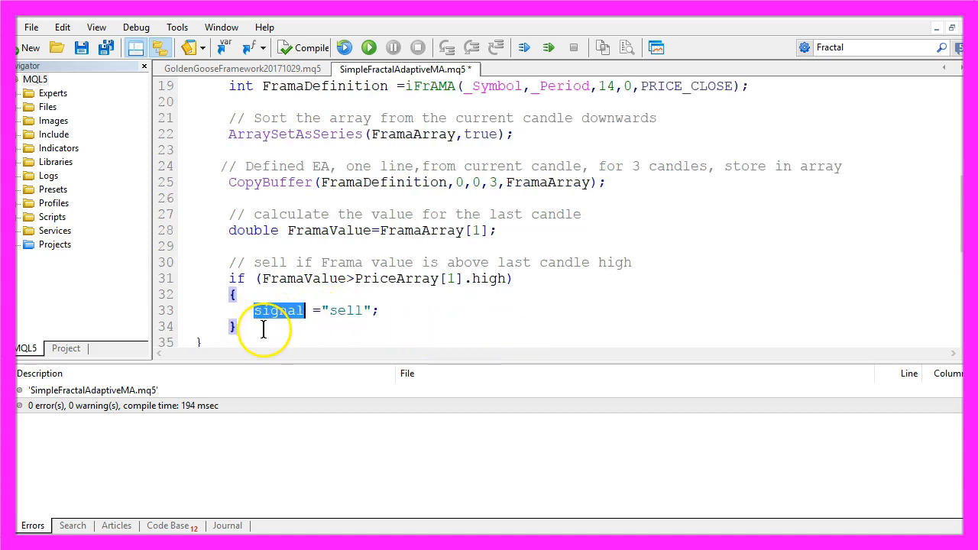
{"action": "type", "text": "// buy if Frama value is below last candle low"}
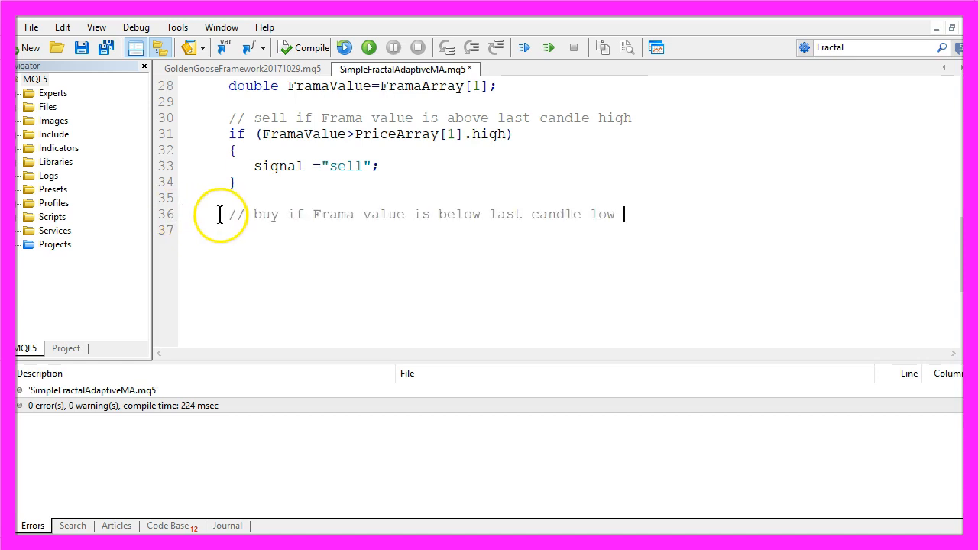
Step: Add if (FramaValue<PriceArray[1].low) { signal="buy"; } below the buy comment
{"action": "left_click_drag", "start_coordinate": [313, 214], "coordinate": [615, 214]}
{"action": "type", "text": "if (FramaValue<PriceArray[1].low)"}
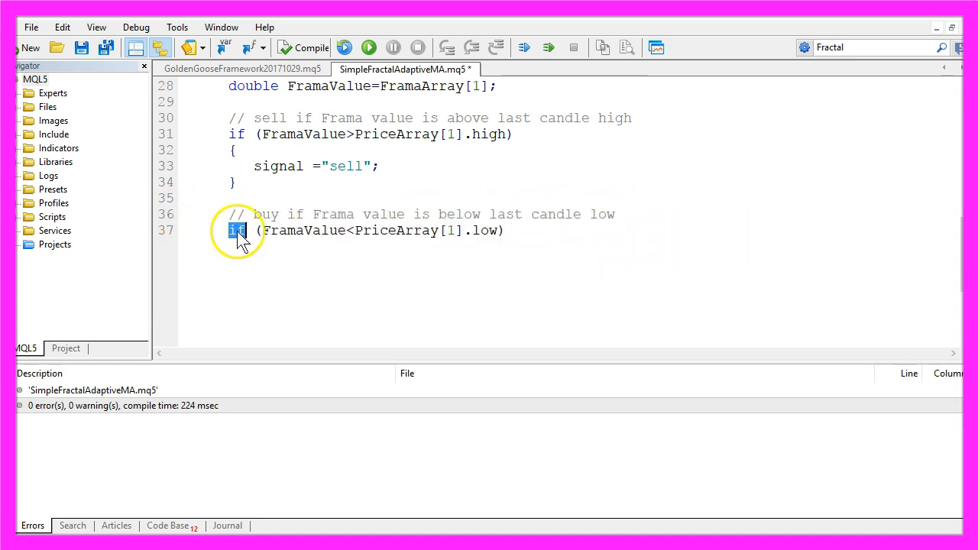
{"action": "double_click", "coordinate": [298, 230]}
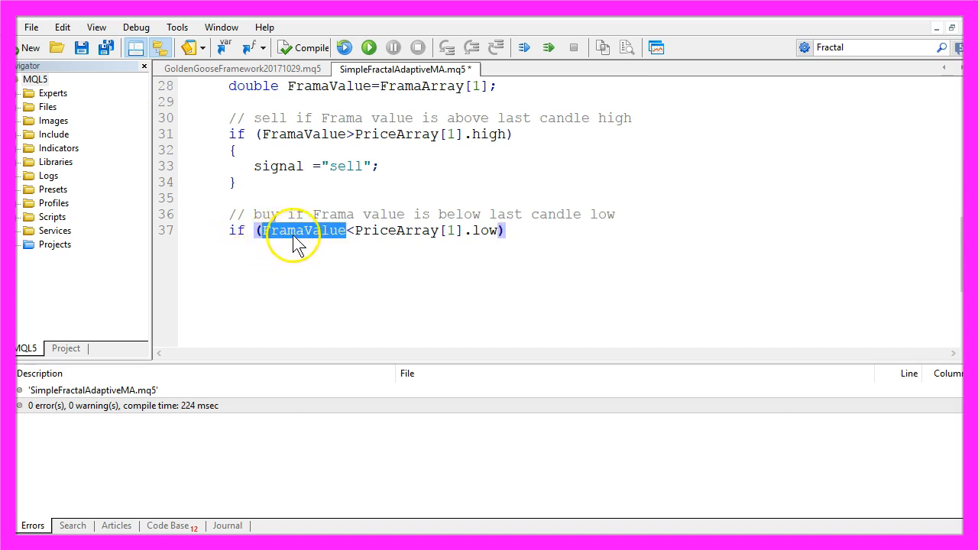
{"action": "double_click", "coordinate": [486, 229]}
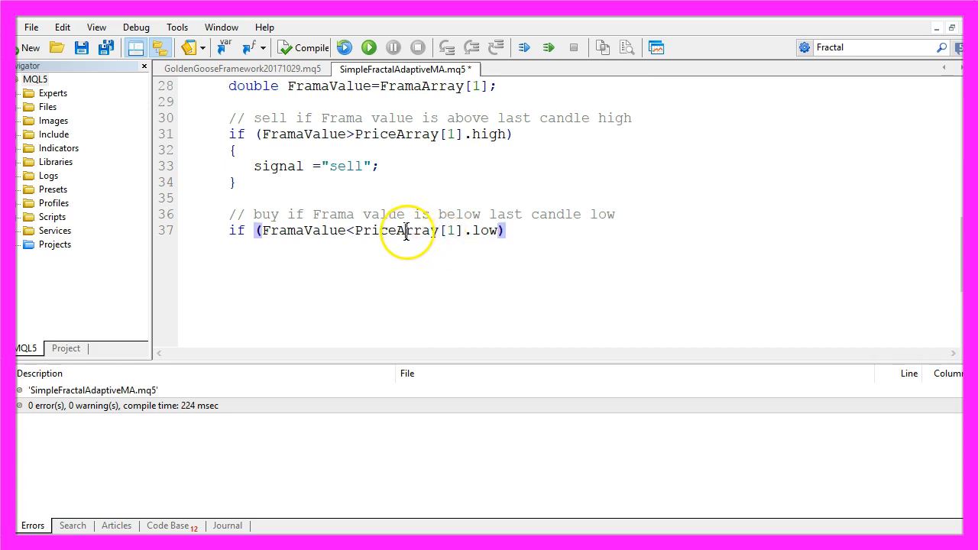
{"action": "double_click", "coordinate": [395, 230]}
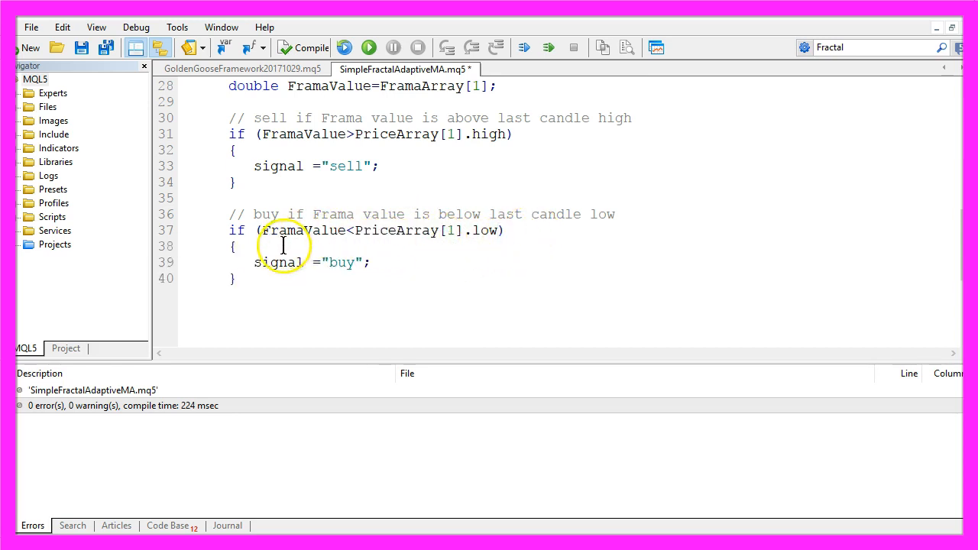
{"action": "double_click", "coordinate": [278, 262]}
{"action": "type", "text": "Comment (\"FramaValue: \", FramaValue,\"\\n\",\"Signal: \",signal);"}
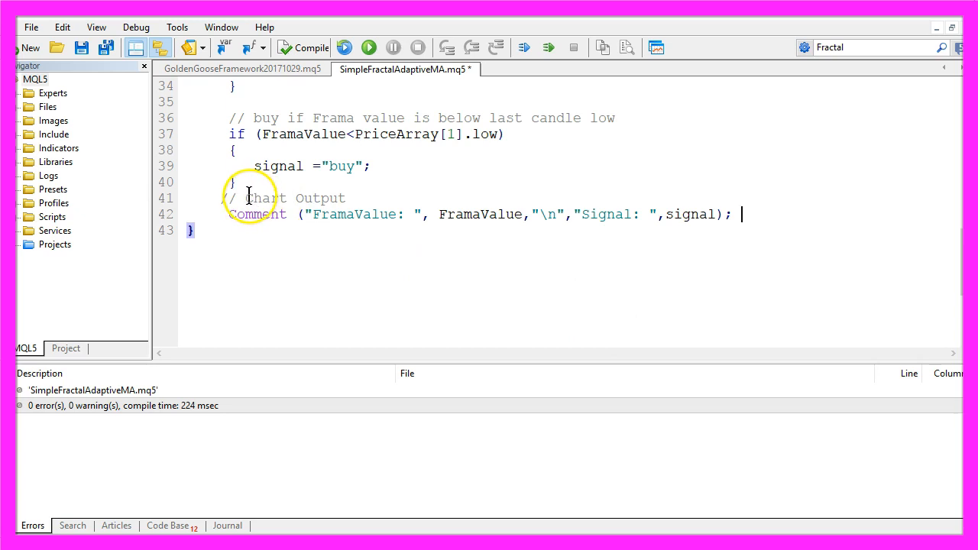
Step: Add // Chart Output with Comment("FramaValue: ", FramaValue, "\n", "Signal: ", signal)
{"action": "double_click", "coordinate": [295, 198]}
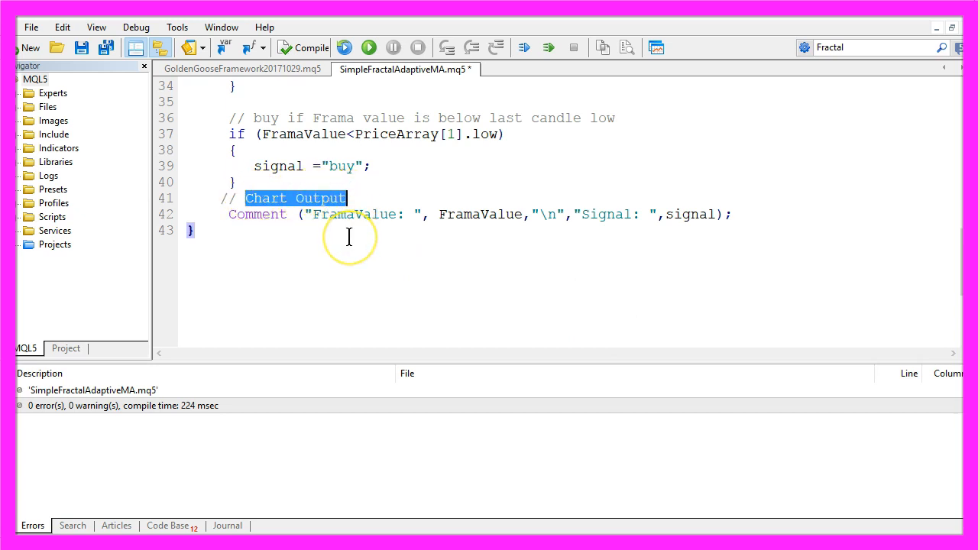
{"action": "double_click", "coordinate": [257, 214]}
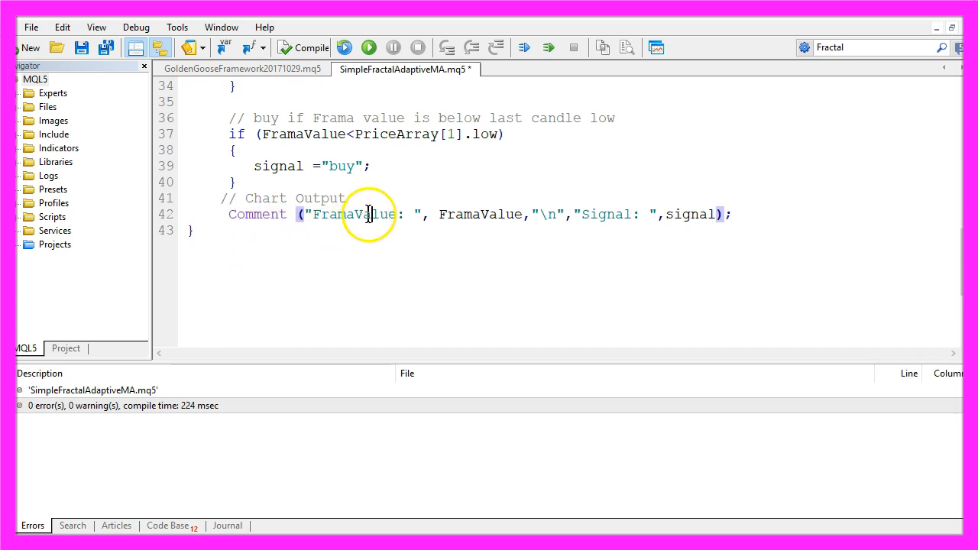
{"action": "double_click", "coordinate": [351, 214]}
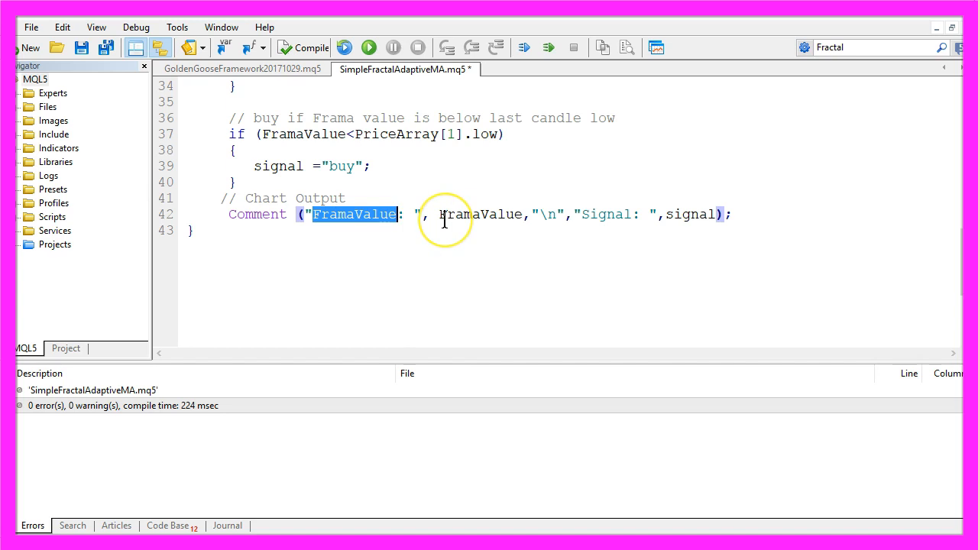
{"action": "mouse_move", "coordinate": [451, 214]}
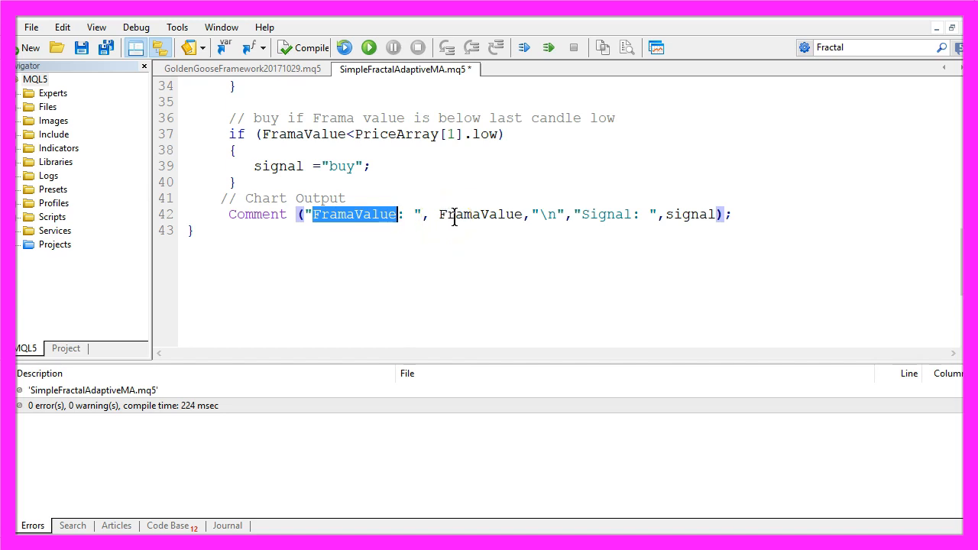
{"action": "double_click", "coordinate": [481, 214]}
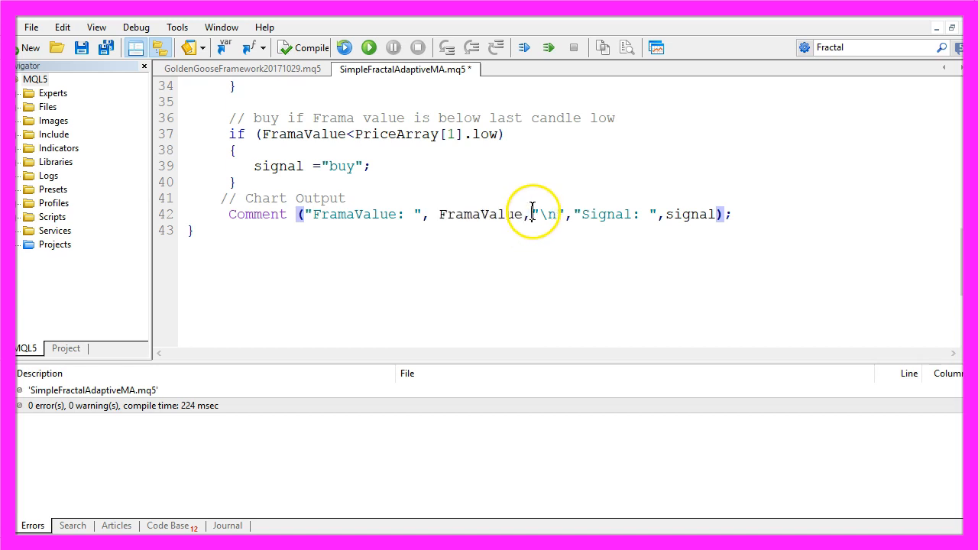
{"action": "double_click", "coordinate": [606, 214]}
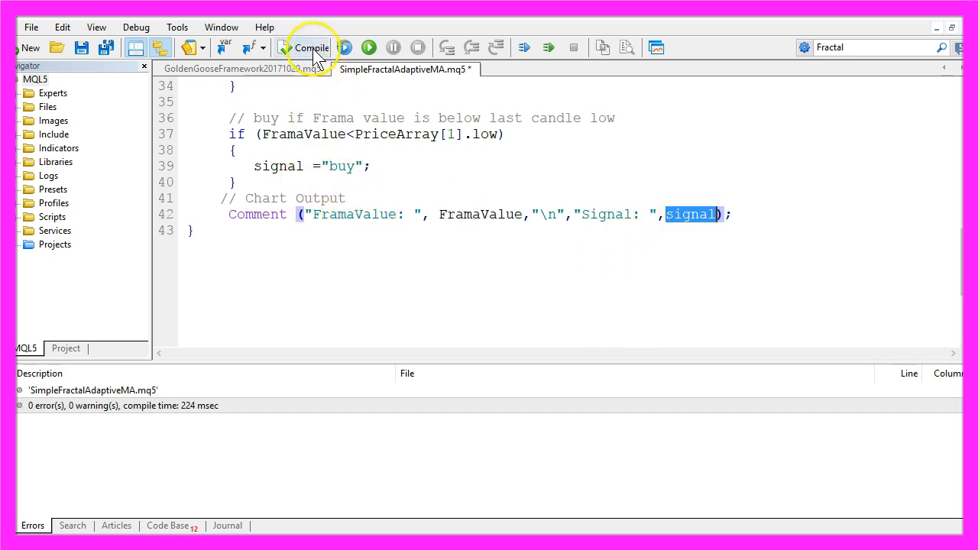
{"action": "mouse_move", "coordinate": [311, 47]}
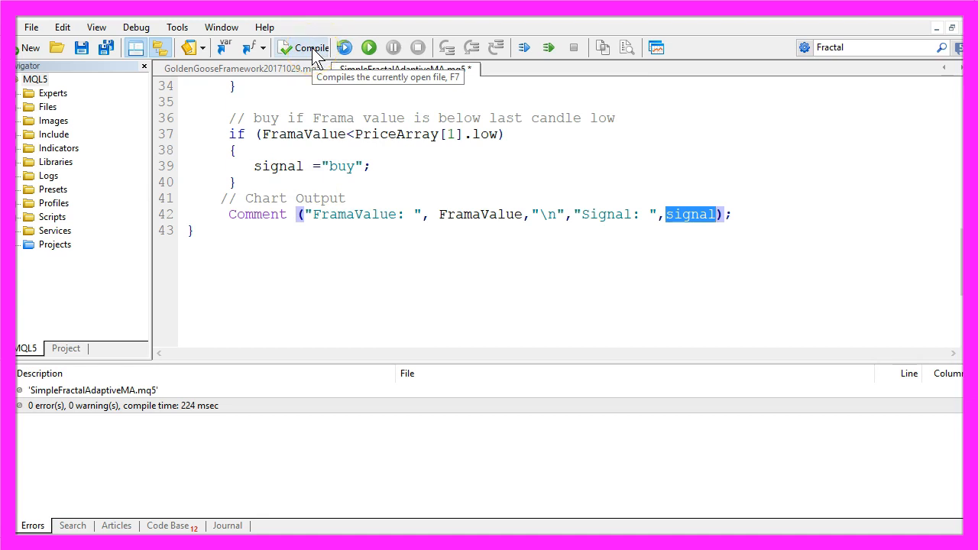
Step: Compile SimpleFractalAdaptiveMA from the toolbar and confirm 0 errors, 0 warnings
{"action": "left_click", "coordinate": [312, 48]}
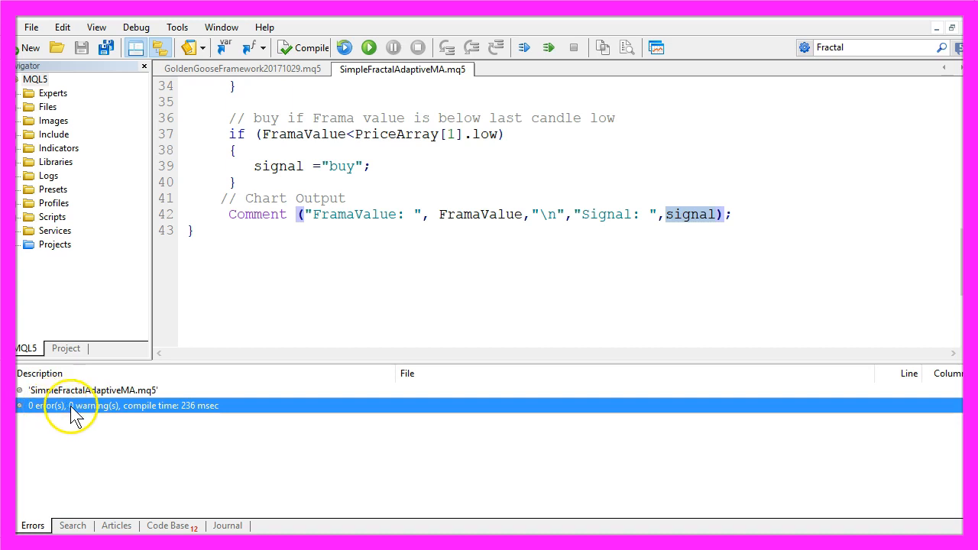
{"action": "mouse_move", "coordinate": [459, 267]}
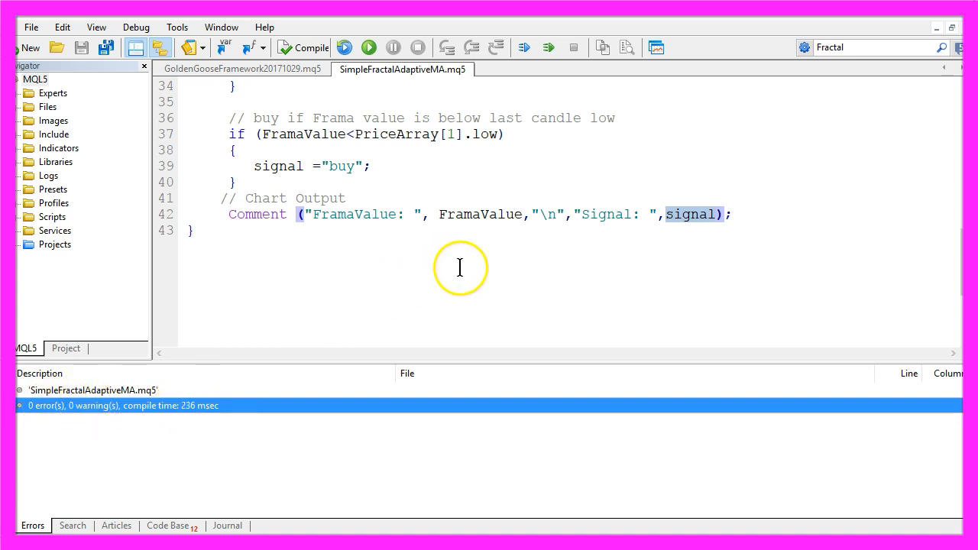
{"action": "mouse_move", "coordinate": [655, 48]}
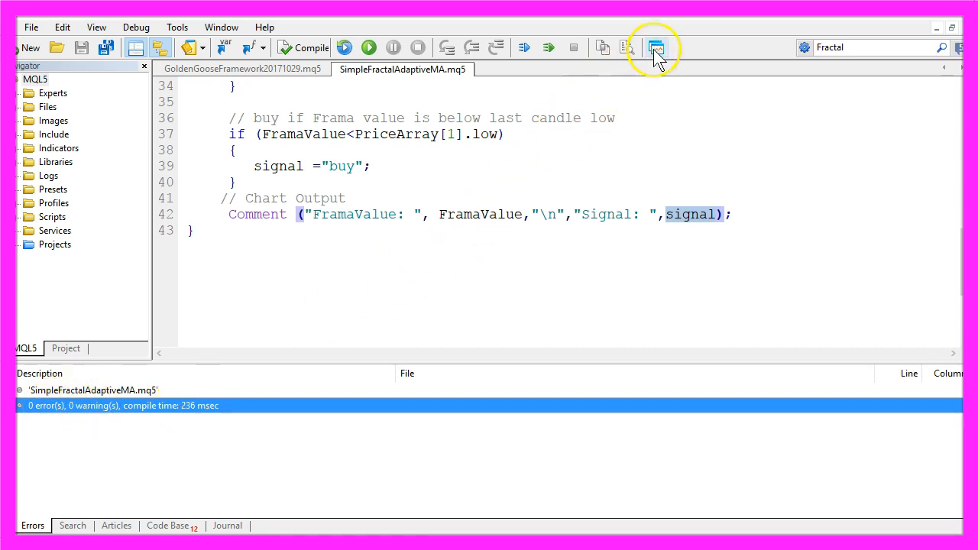
{"action": "mouse_move", "coordinate": [655, 47]}
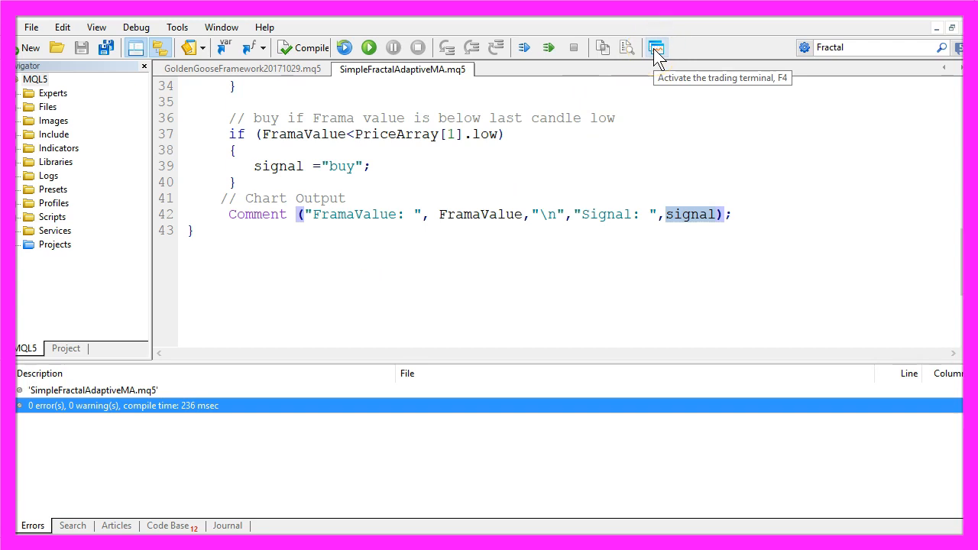
Step: Start a visual Strategy Tester run of SimpleFractalAdaptiveMA.ex5 on AUDCAD.m M1 for 2016
{"action": "left_click", "coordinate": [655, 48]}
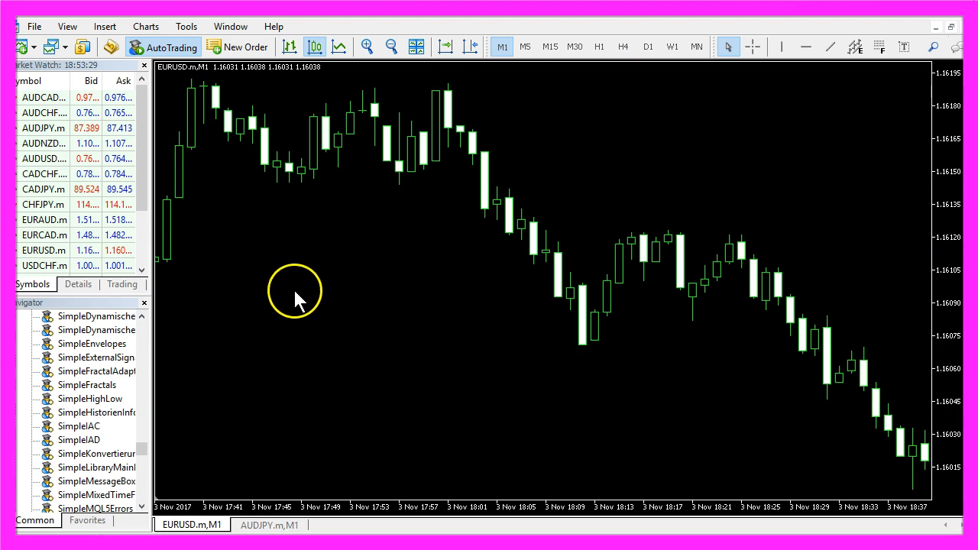
{"action": "mouse_move", "coordinate": [105, 26]}
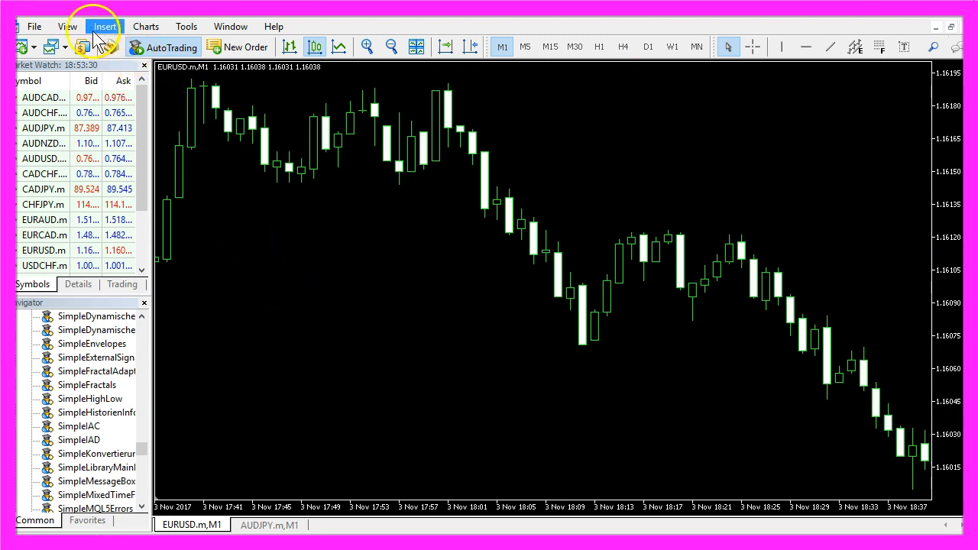
{"action": "left_click", "coordinate": [67, 26]}
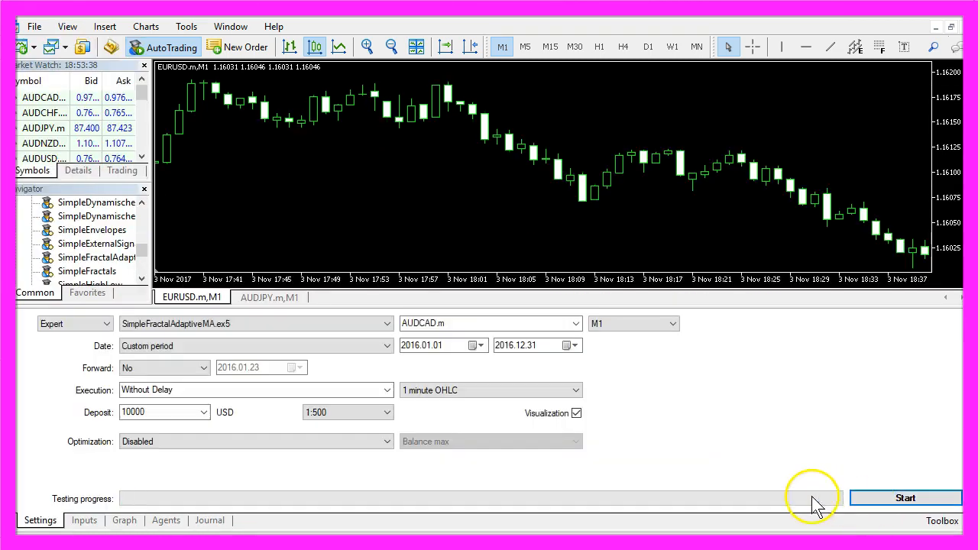
{"action": "mouse_move", "coordinate": [72, 397]}
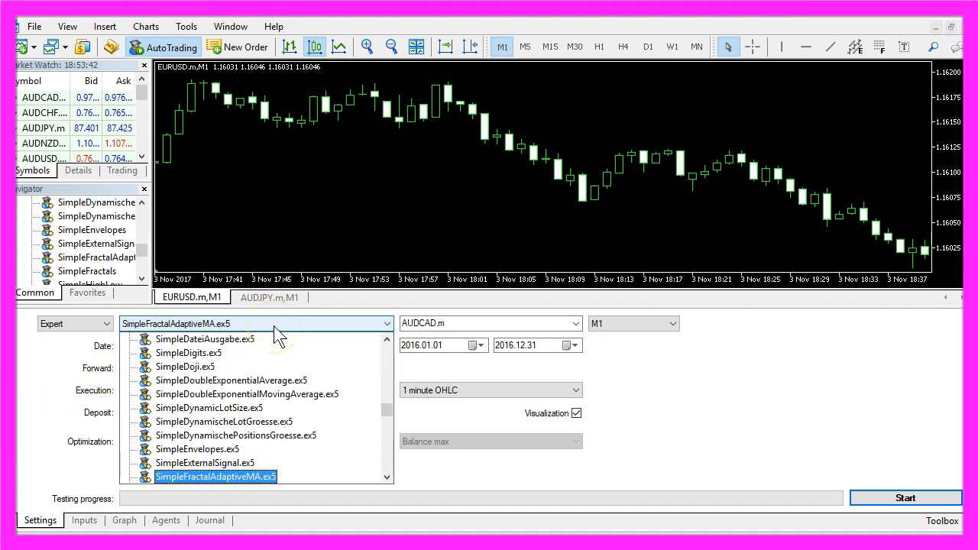
{"action": "mouse_move", "coordinate": [176, 336]}
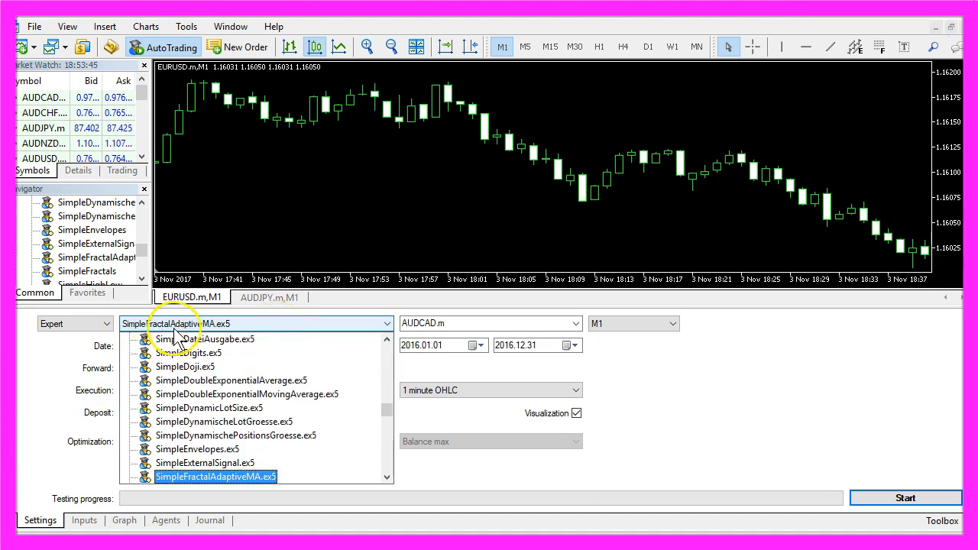
{"action": "mouse_move", "coordinate": [226, 336]}
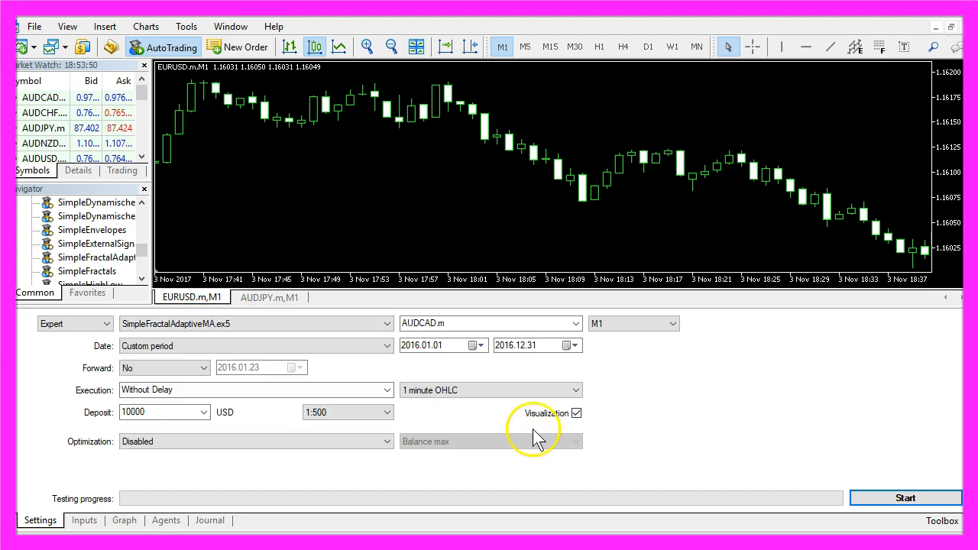
{"action": "mouse_move", "coordinate": [608, 432]}
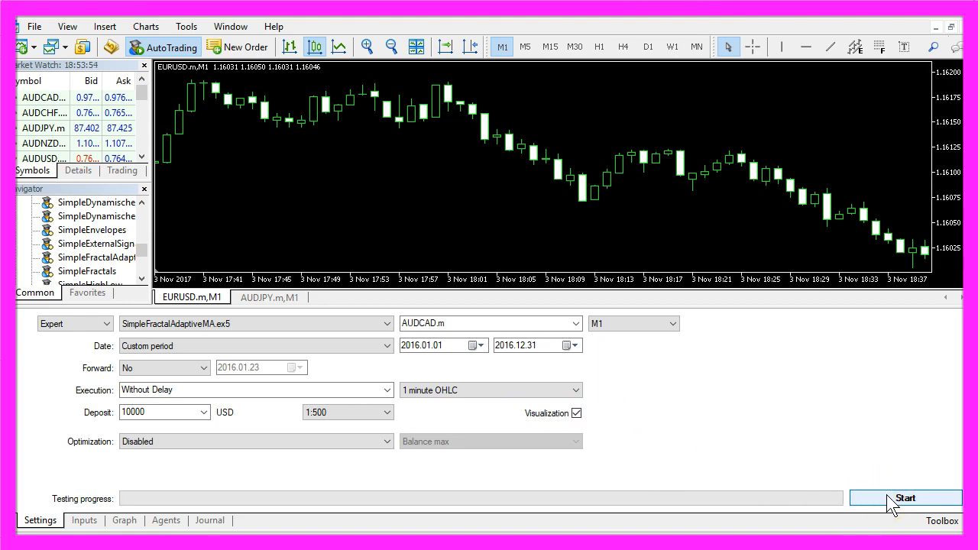
{"action": "left_click", "coordinate": [905, 498]}
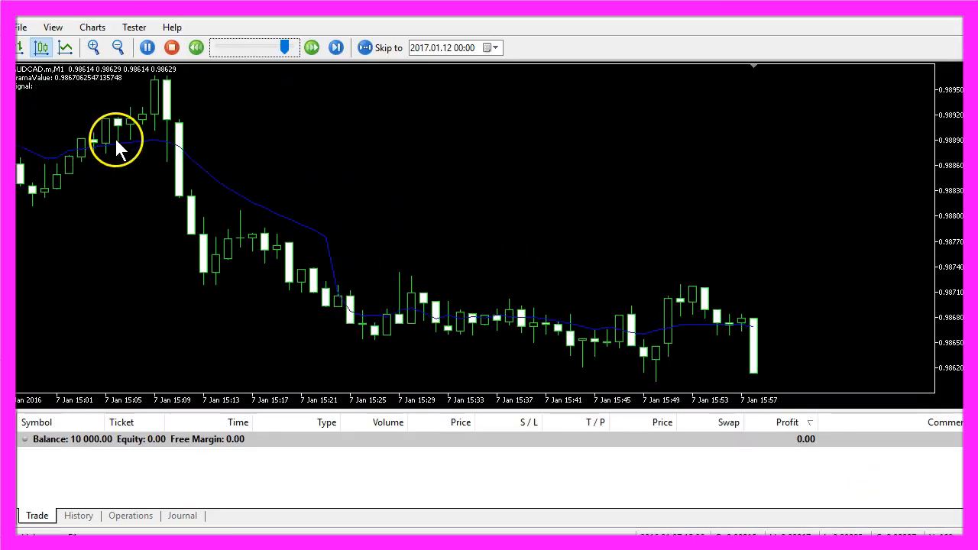